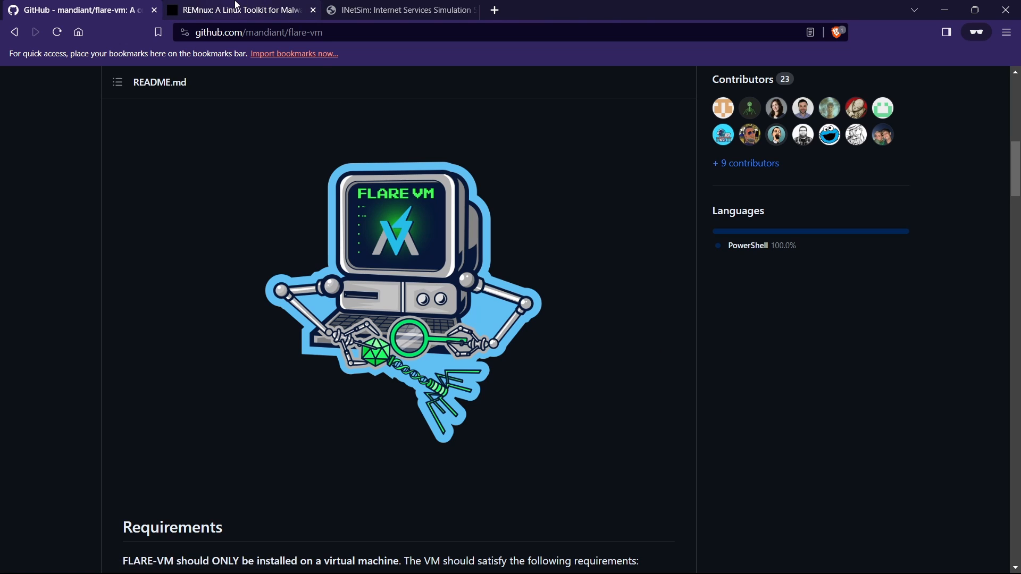
Review the REMnux and INetSim pages, then highlight the FLARE-VM readme's Windows VM preparation step
click(240, 9)
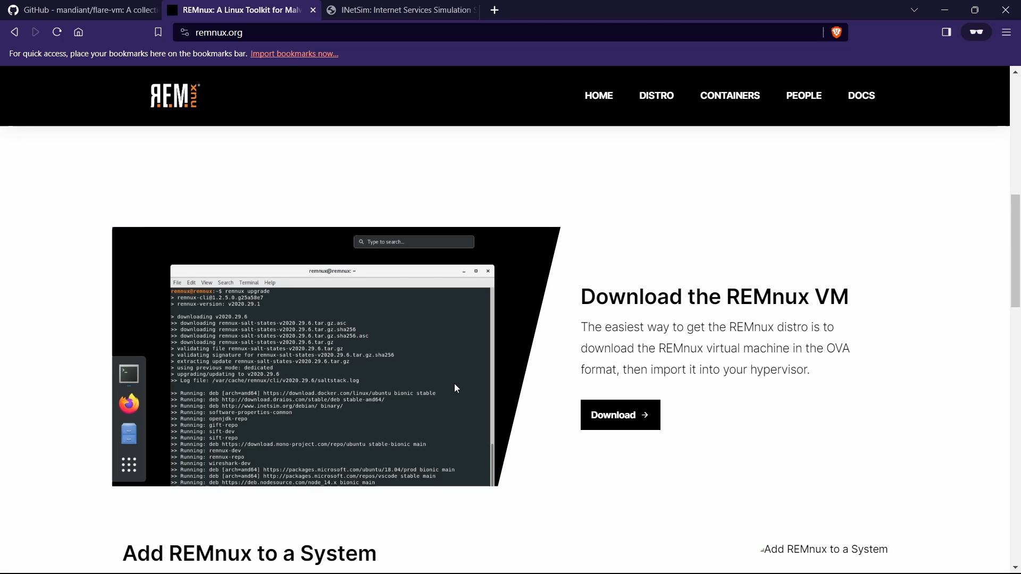
click(399, 10)
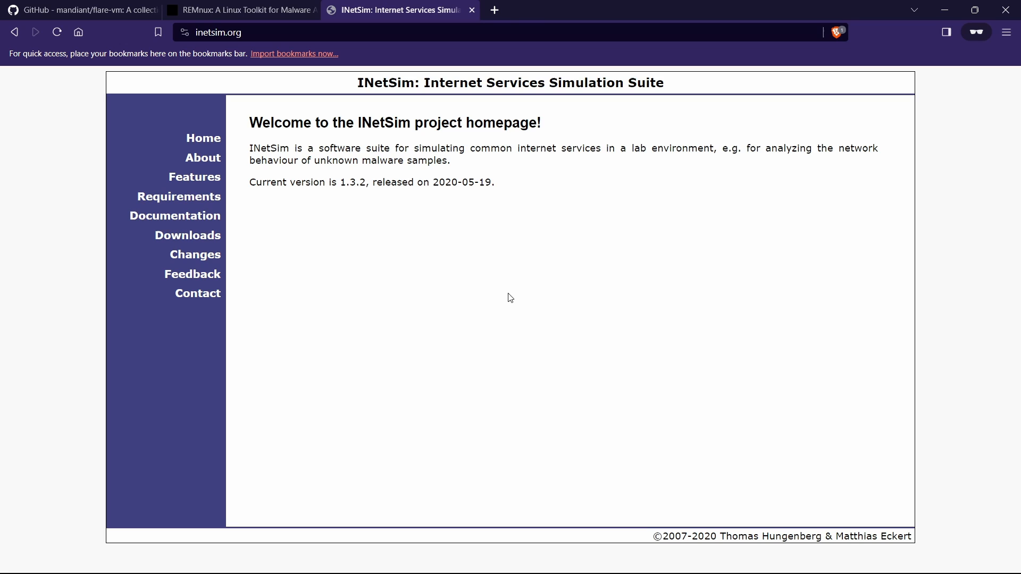
mouse_move(555, 392)
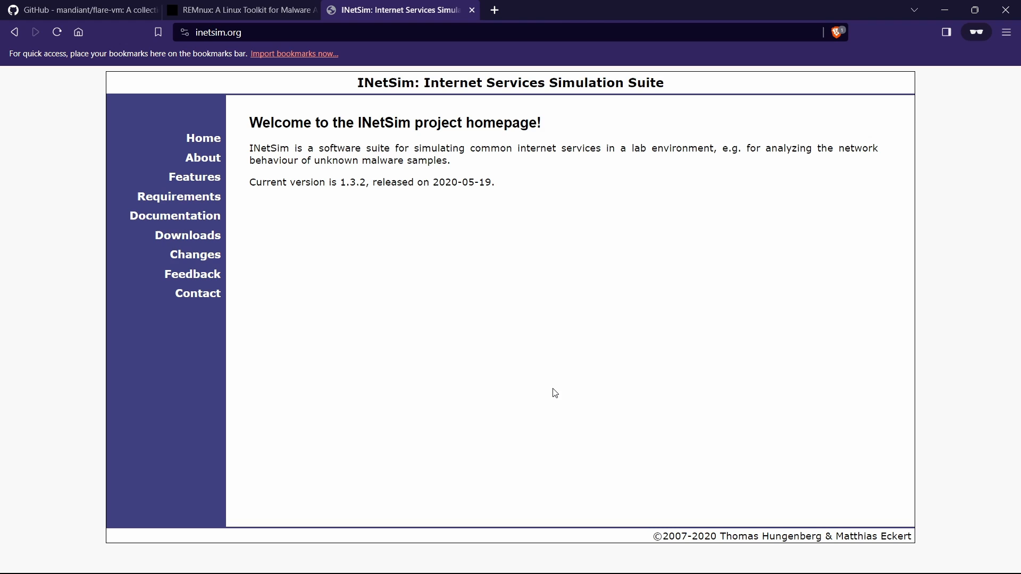
click(81, 9)
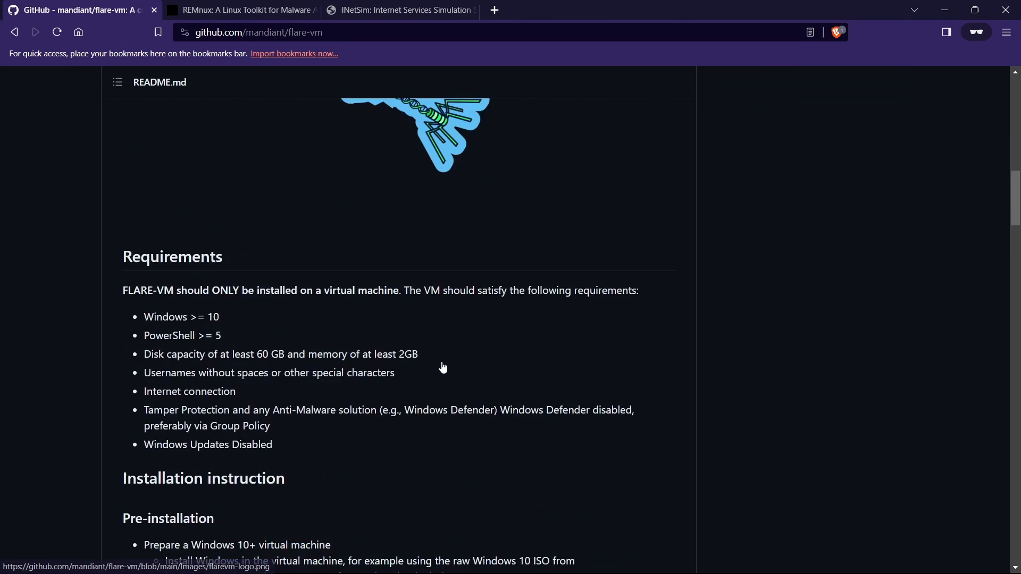
scroll(down, 3)
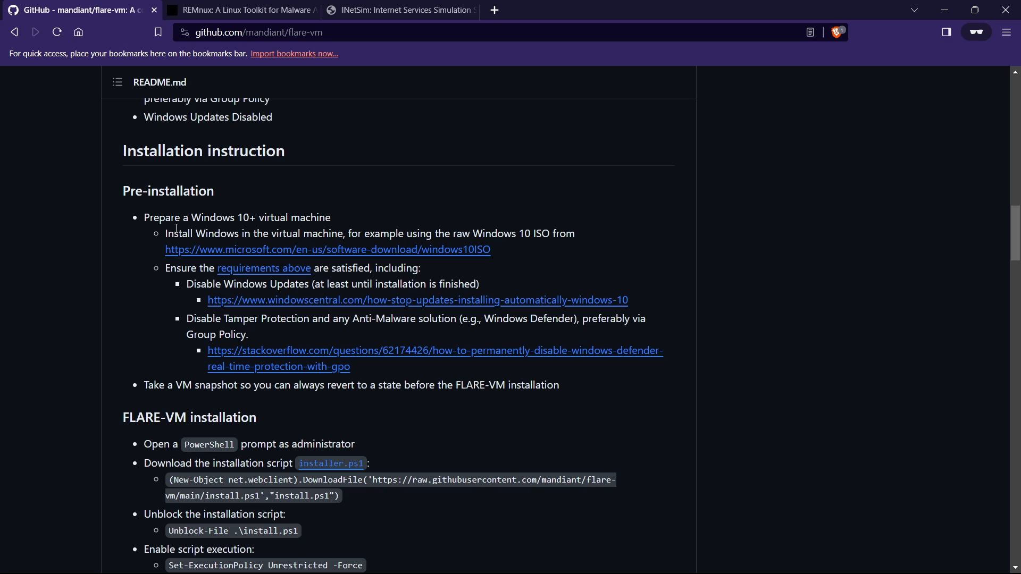
scroll(down, 3)
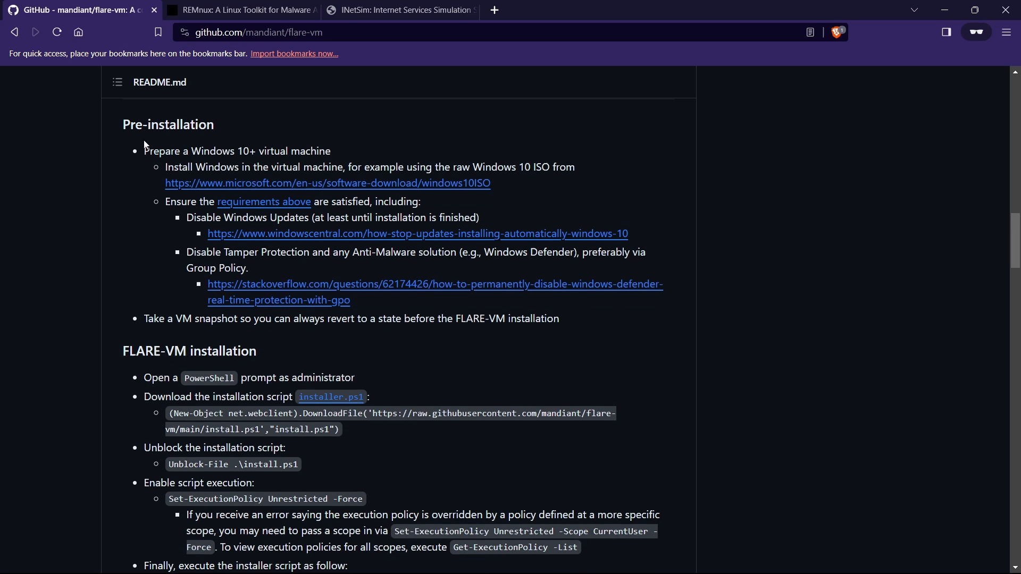
mouse_move(339, 149)
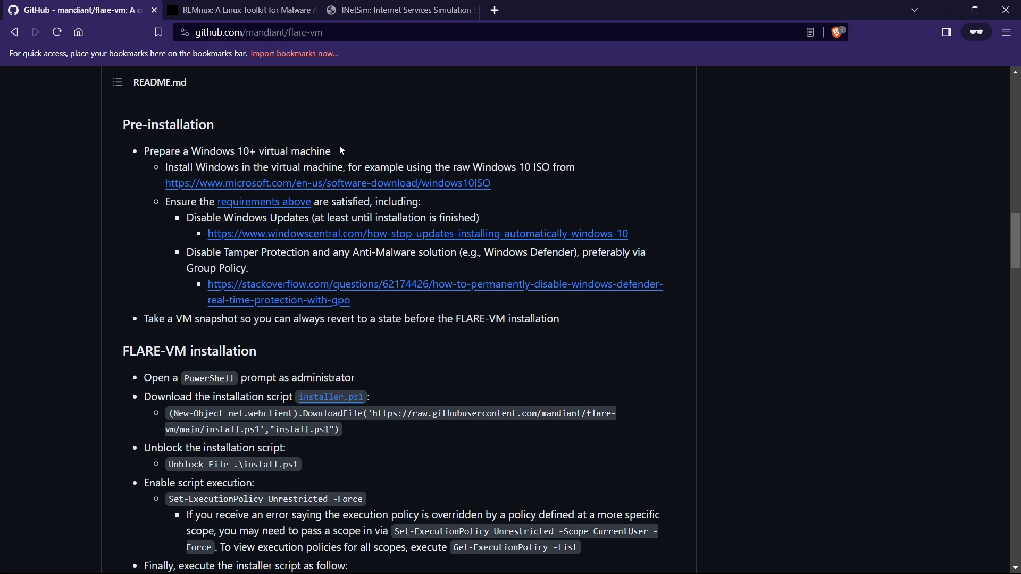
drag(143, 150, 331, 150)
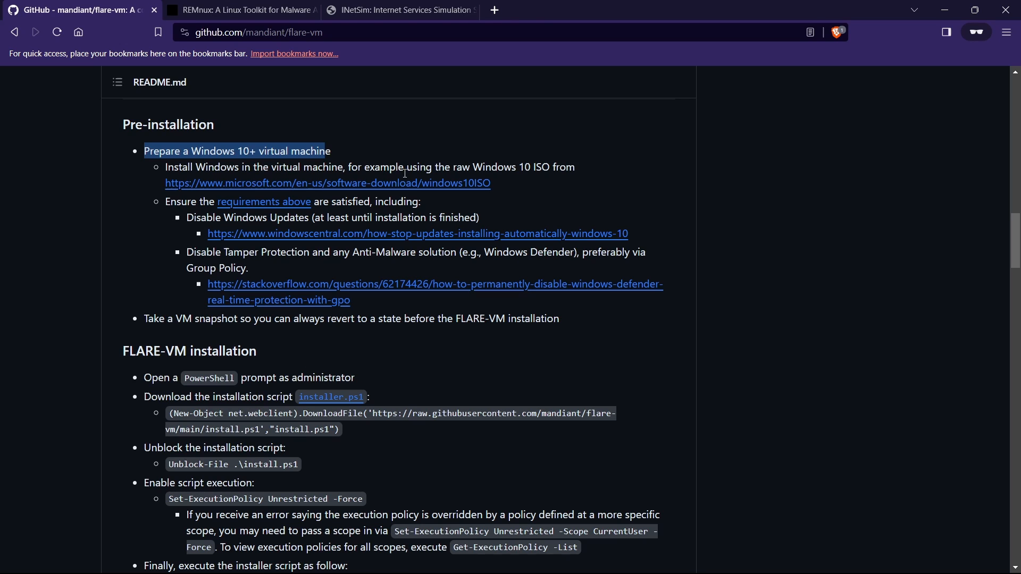
mouse_move(166, 201)
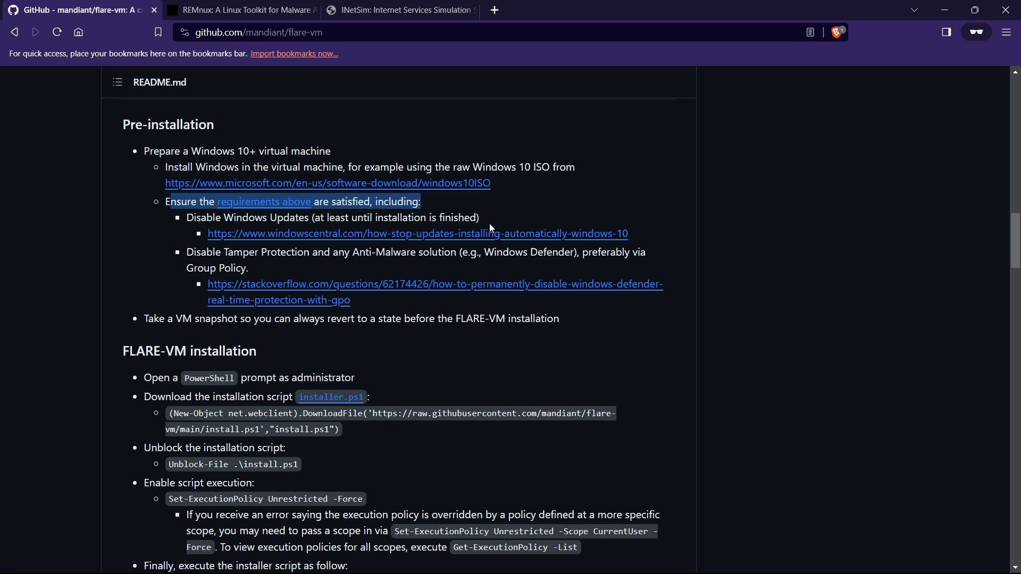
mouse_move(483, 223)
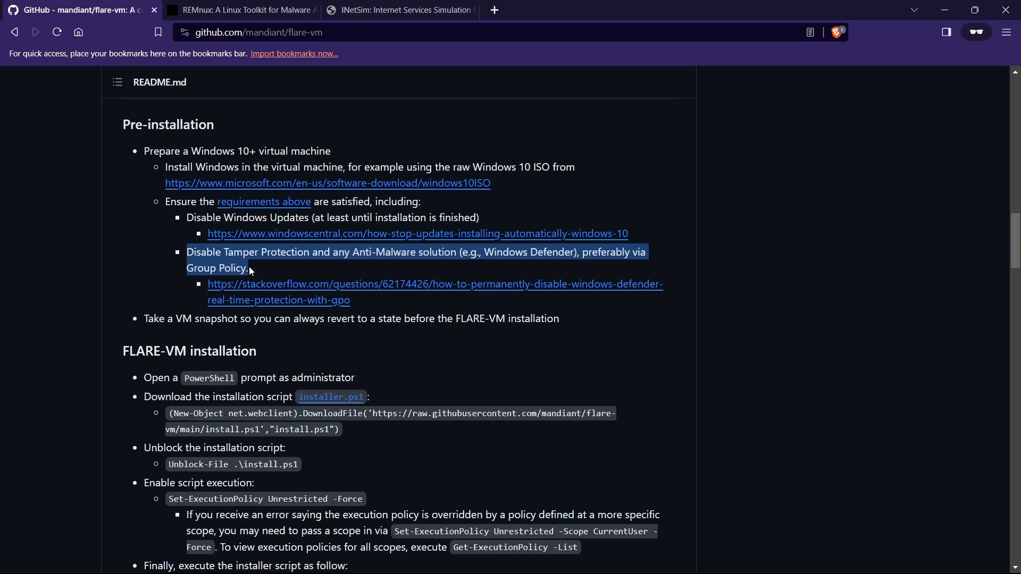
mouse_move(482, 264)
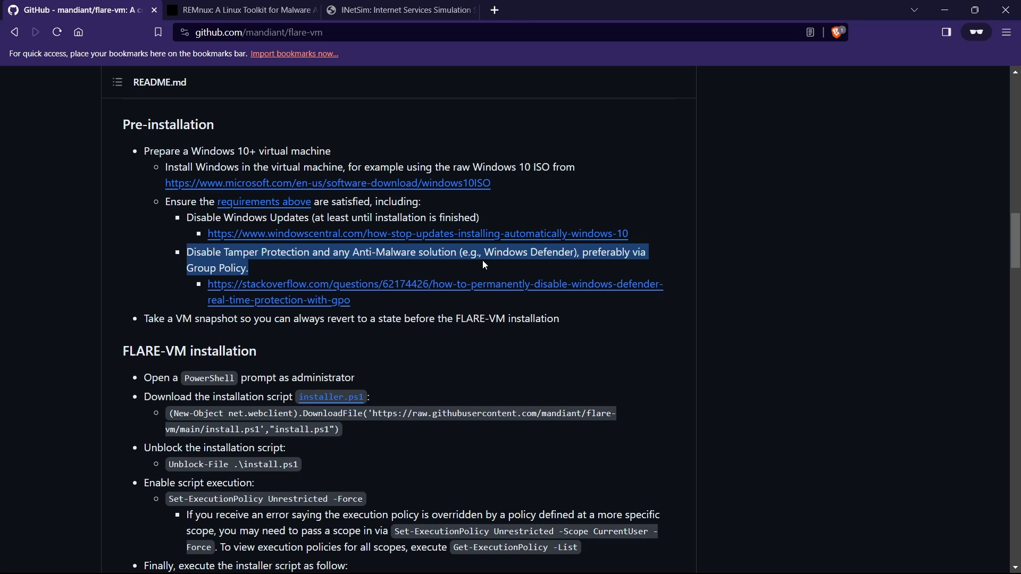
mouse_move(290, 246)
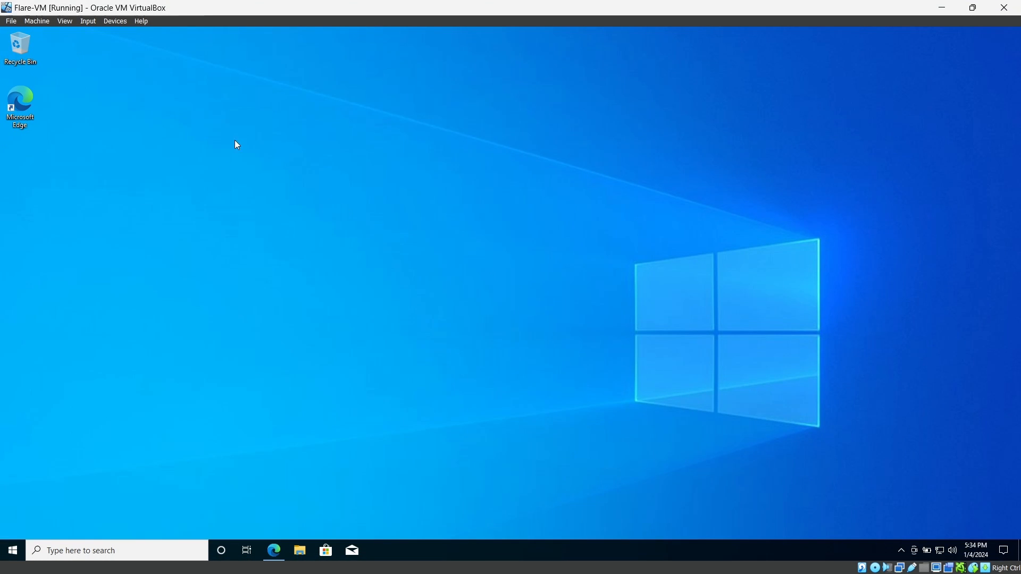
mouse_move(482, 241)
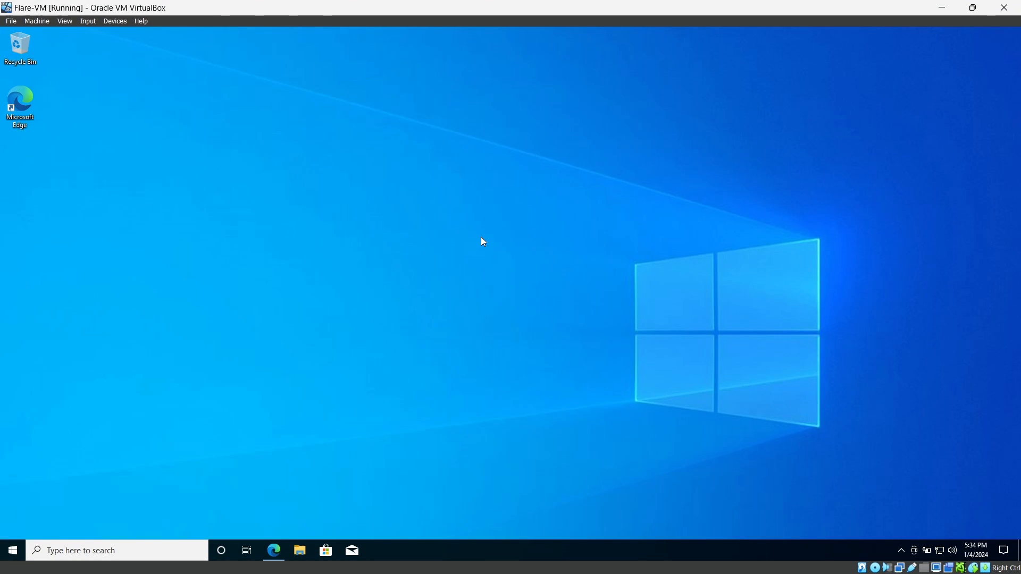
Check Windows Update, then approve changes to Windows Security virus protection settings
click(12, 550)
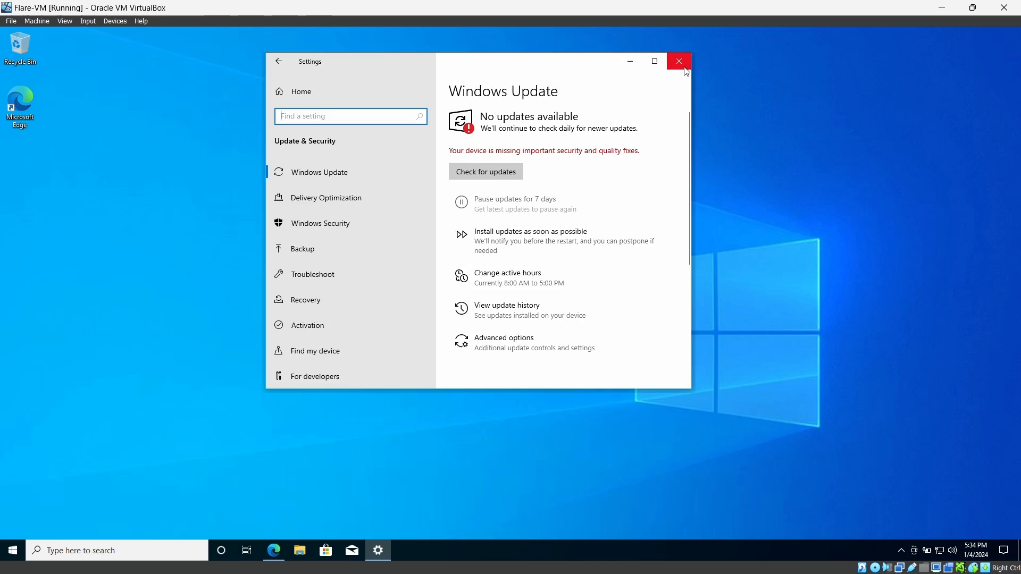
click(679, 61)
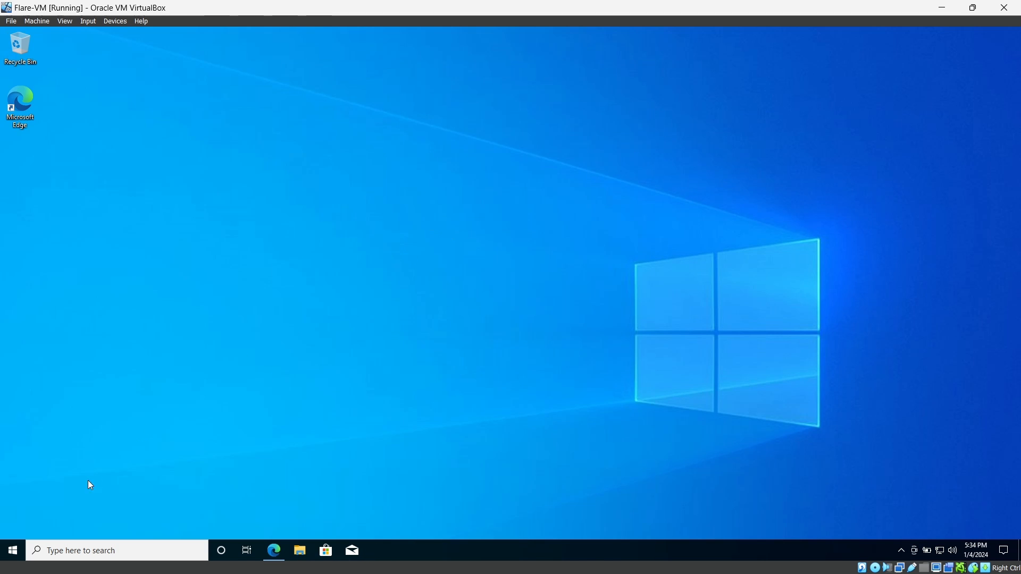
mouse_move(662, 466)
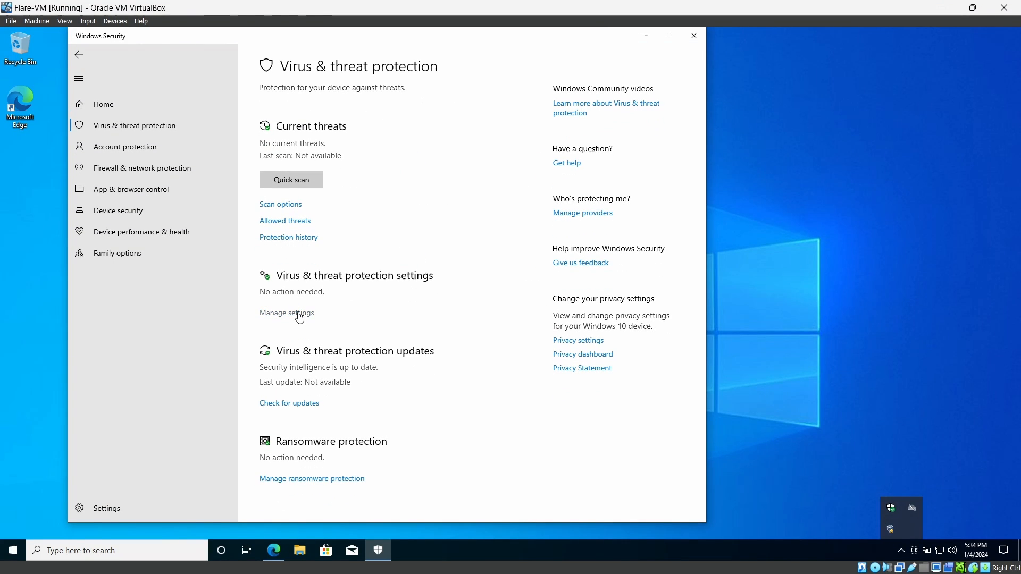
click(285, 314)
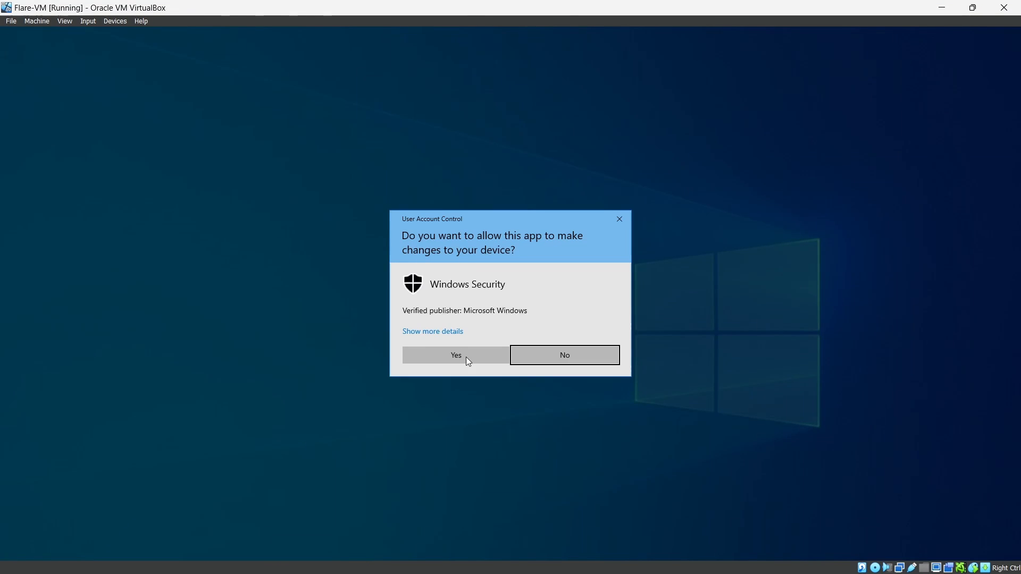
click(455, 355)
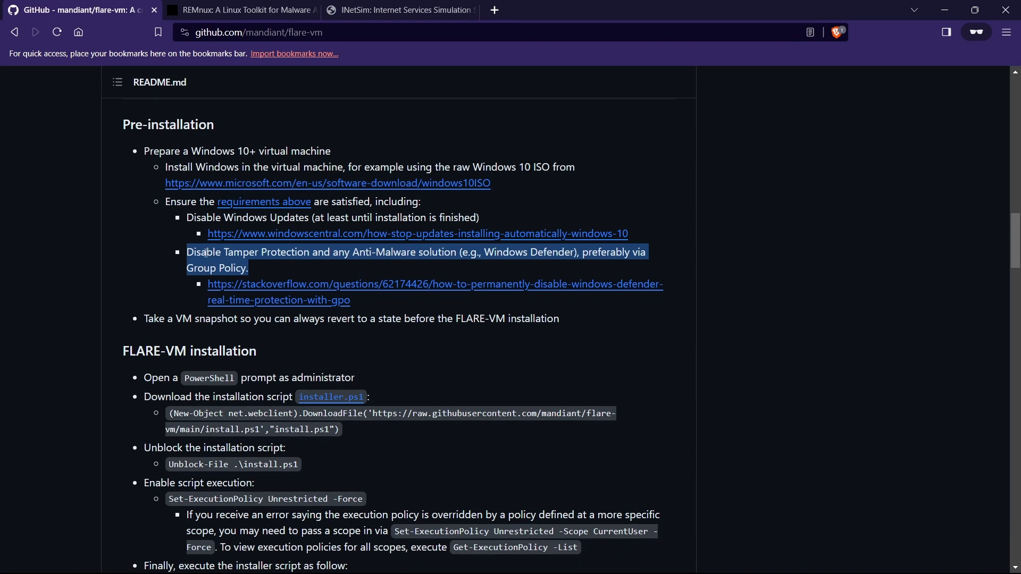
mouse_move(232, 255)
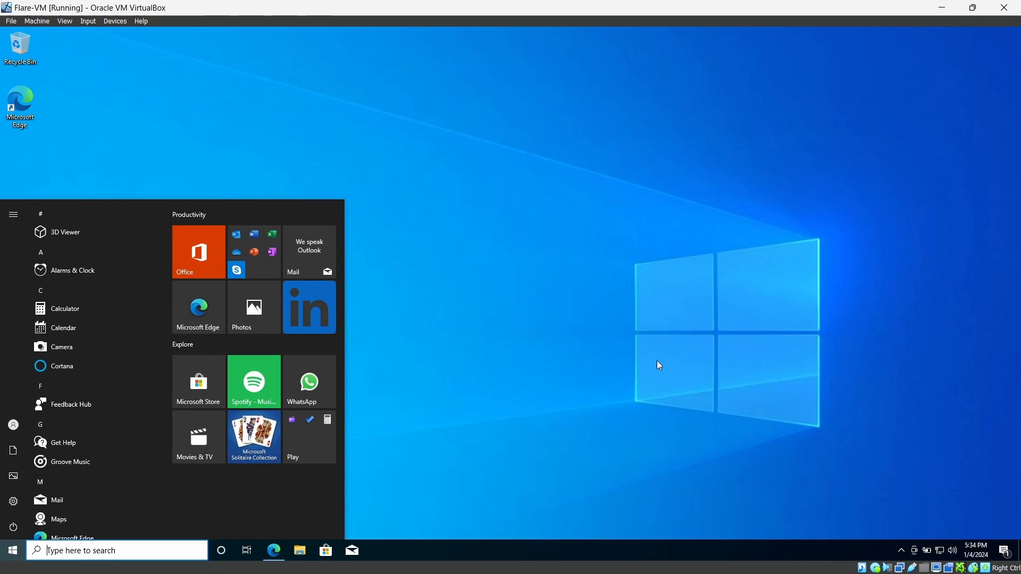
Launch gpedit.msc from the Run box
key(Win+r)
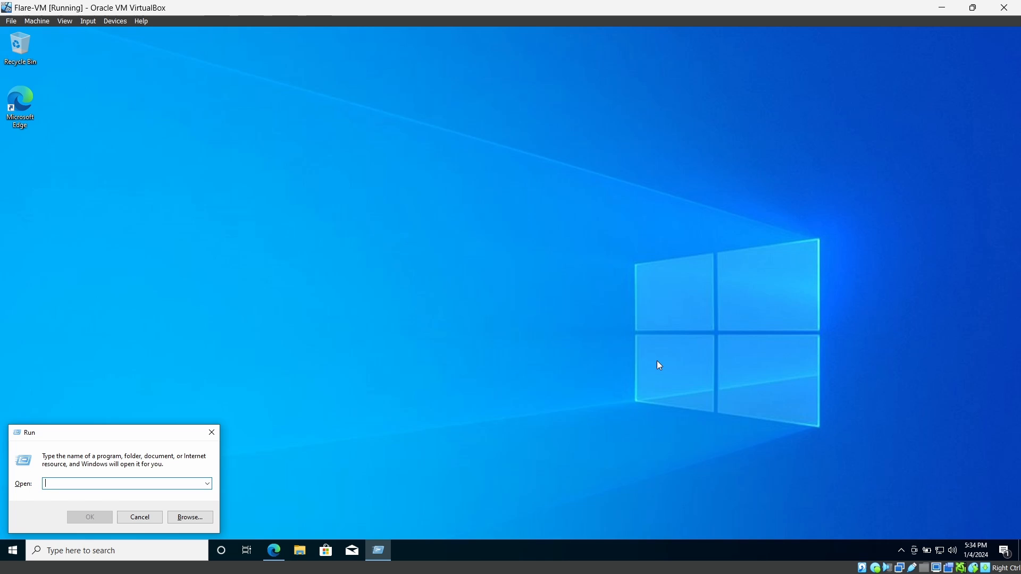
text(g)
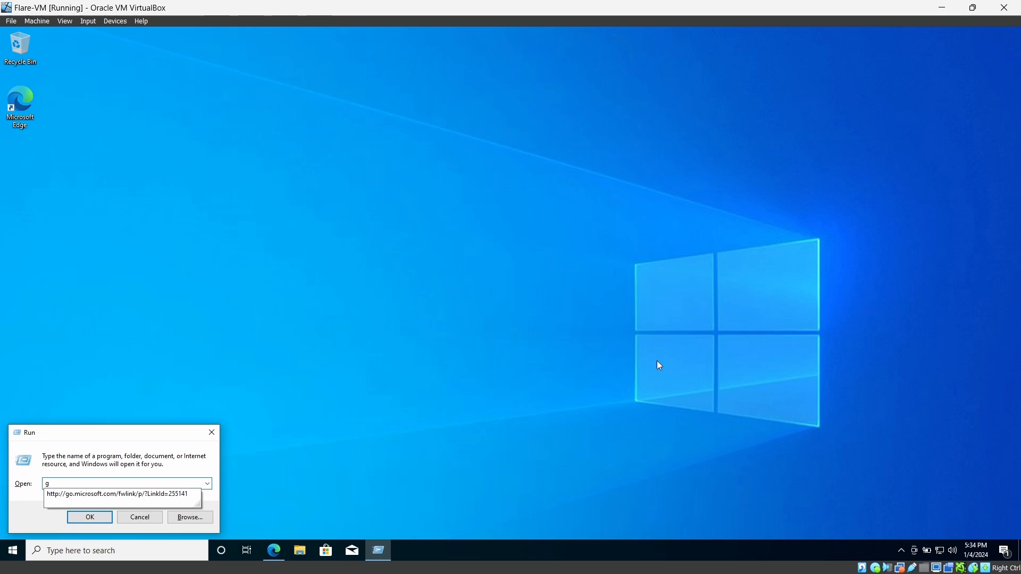
text(gpedit.msc)
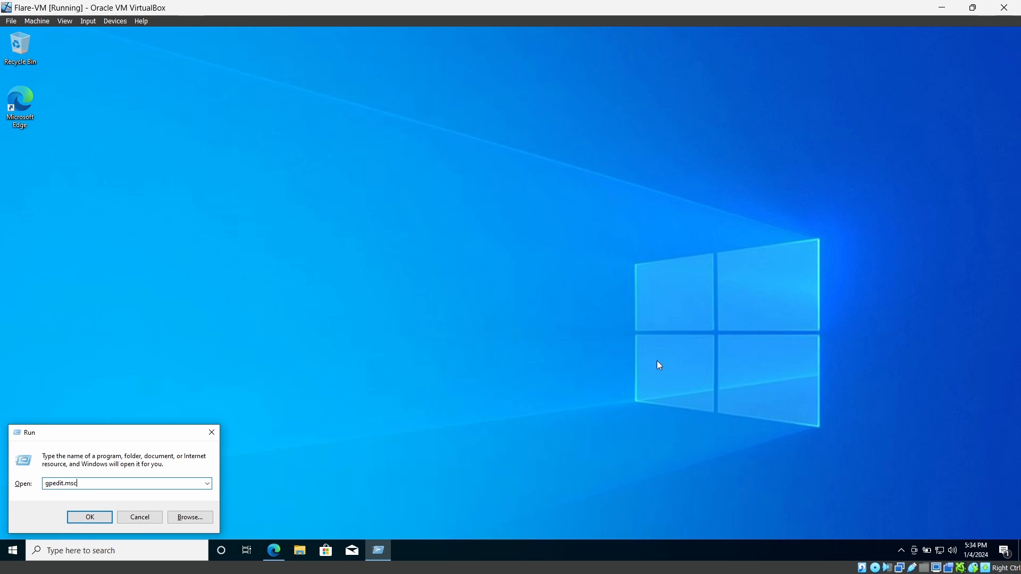
click(89, 517)
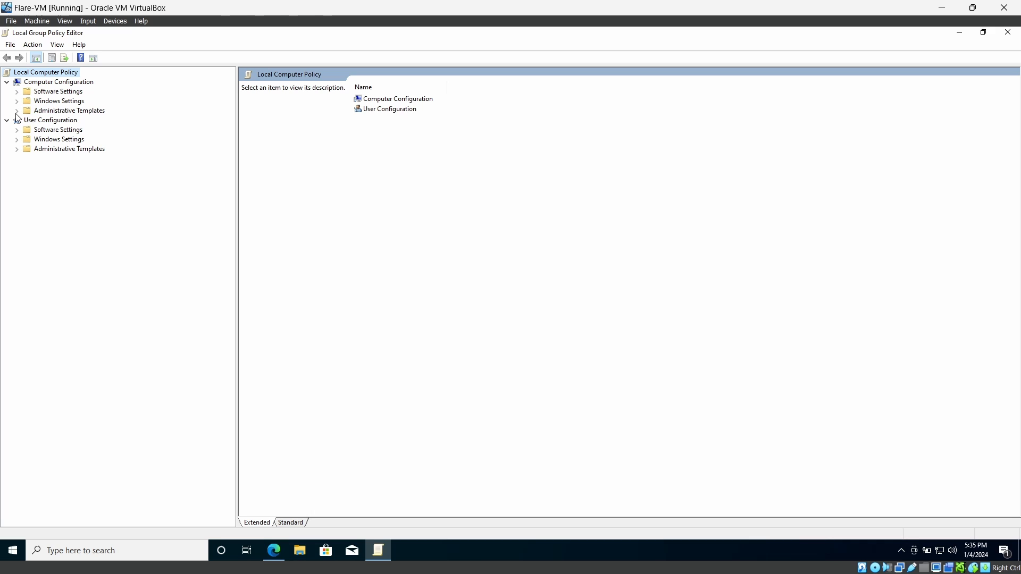
Under Windows Components > Microsoft Defender Antivirus, set 'Turn off Microsoft Defender Antivirus' to Enabled
click(16, 110)
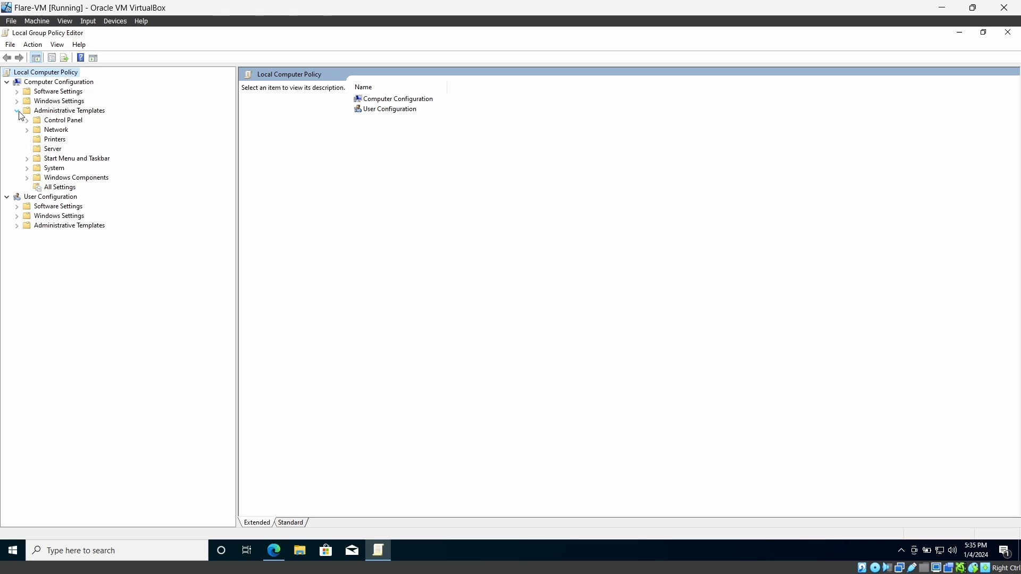
click(28, 177)
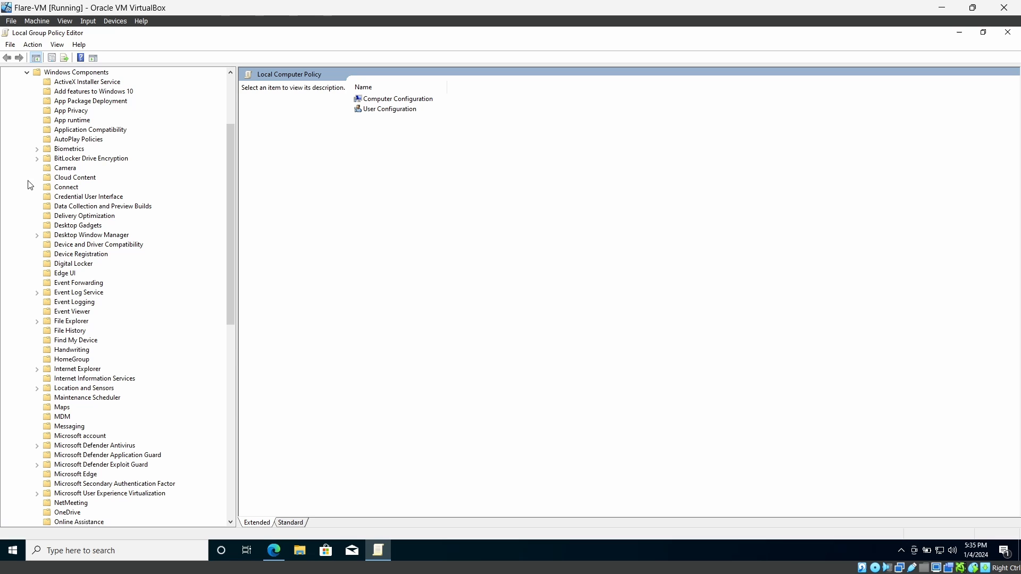
click(94, 446)
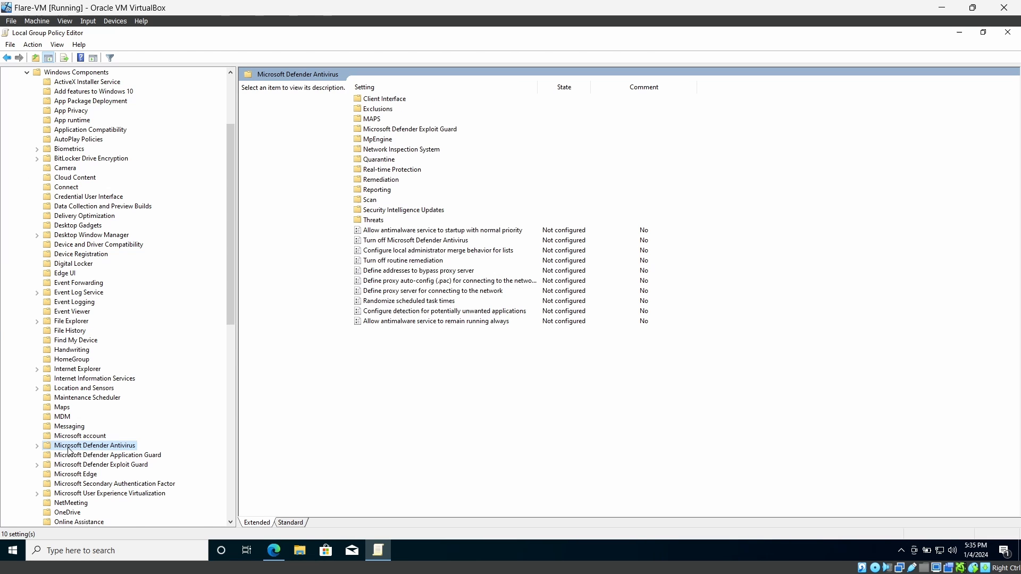
click(416, 241)
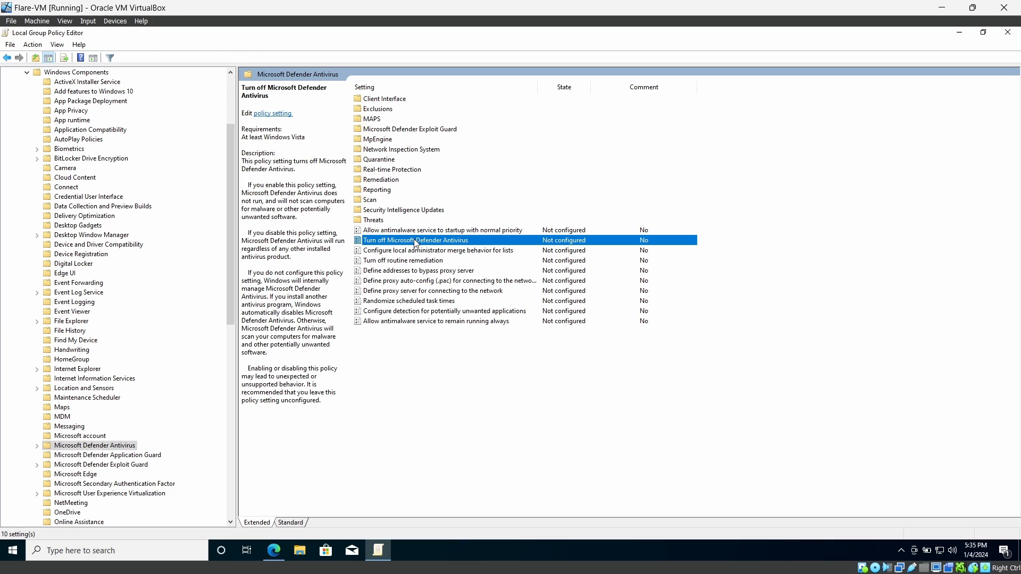
double_click(416, 240)
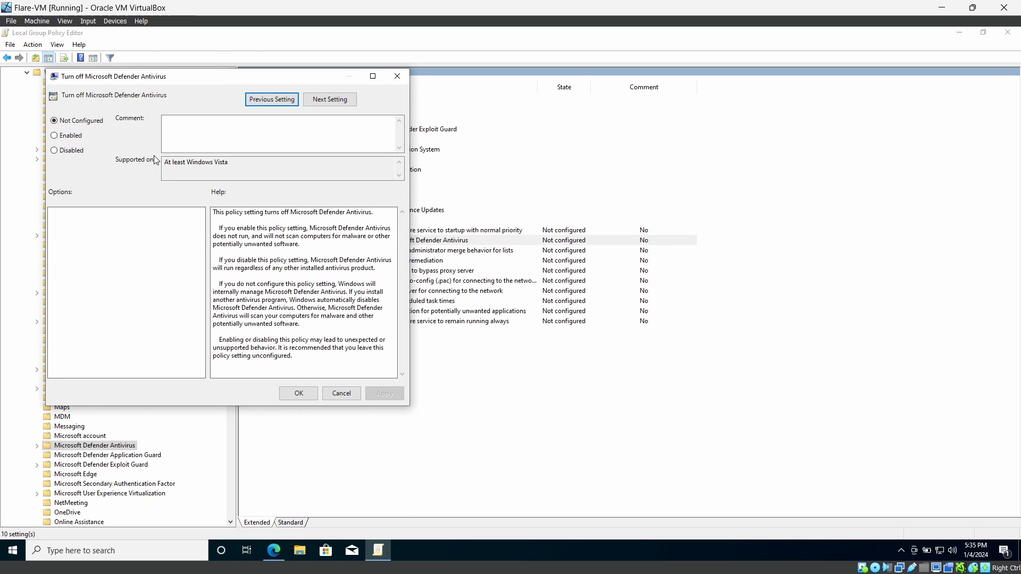
click(55, 135)
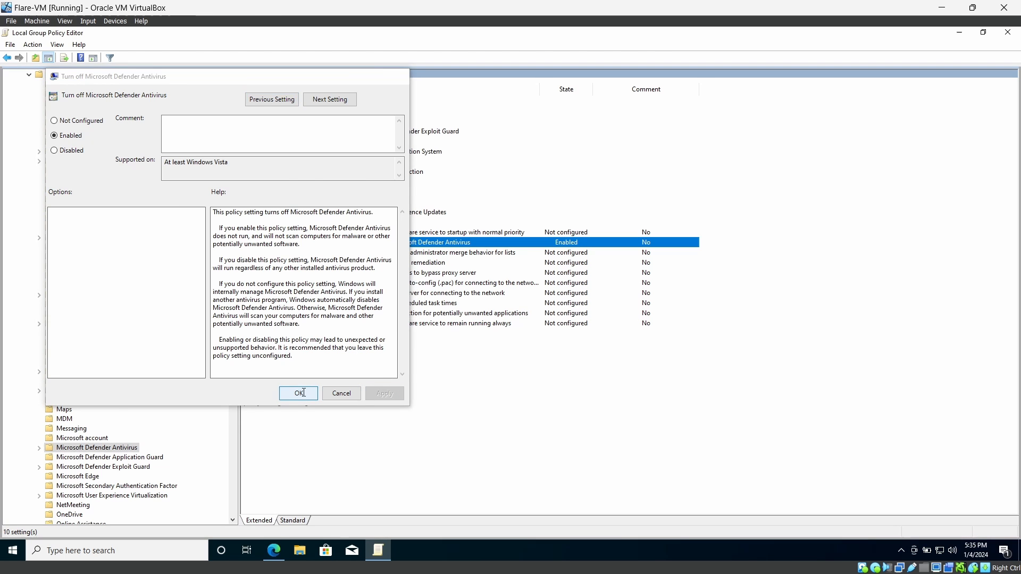
click(295, 393)
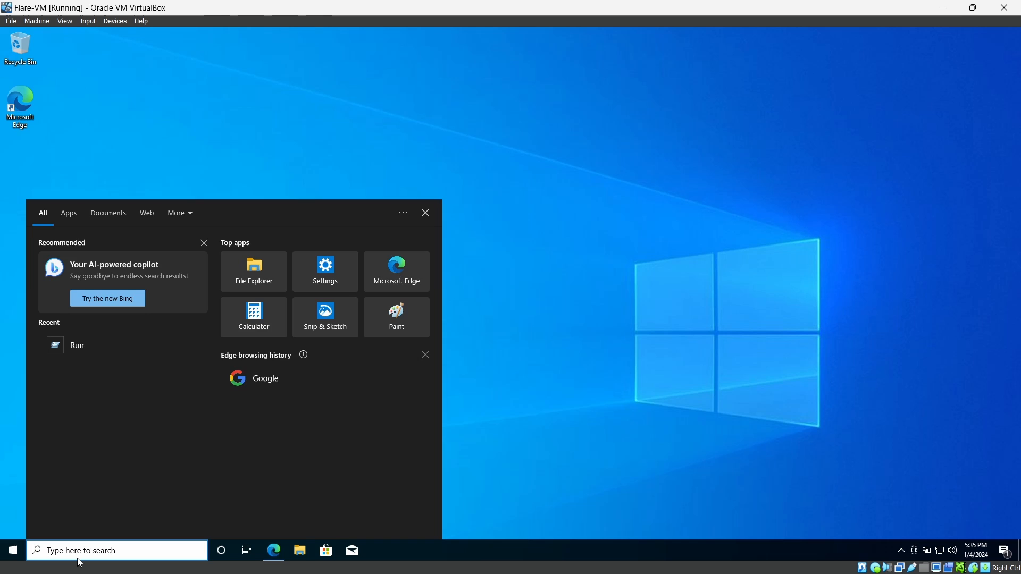
Dismiss the search panel and enter gpupdate in the admin Command Prompt
click(307, 369)
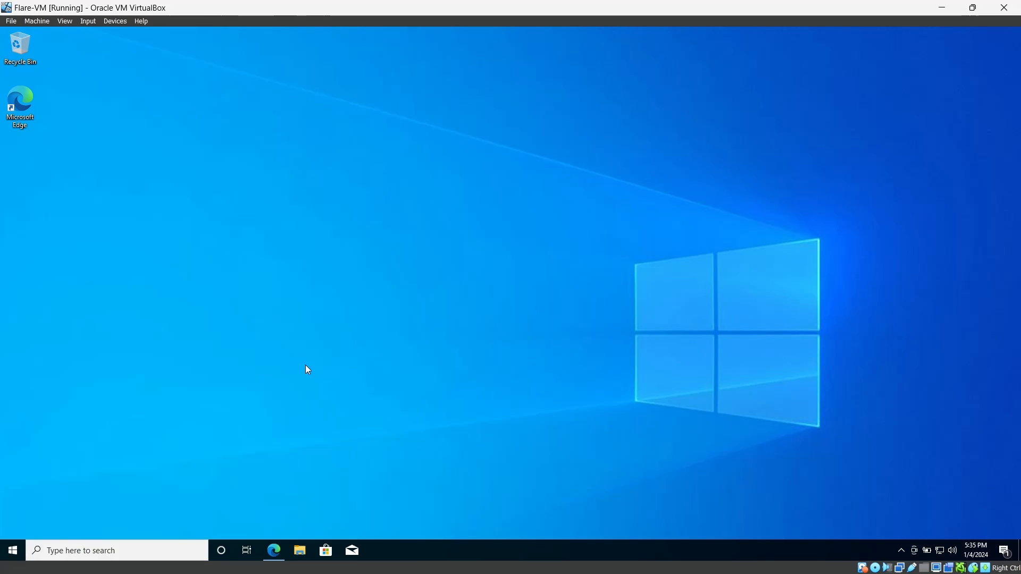
click(376, 551)
text(g)
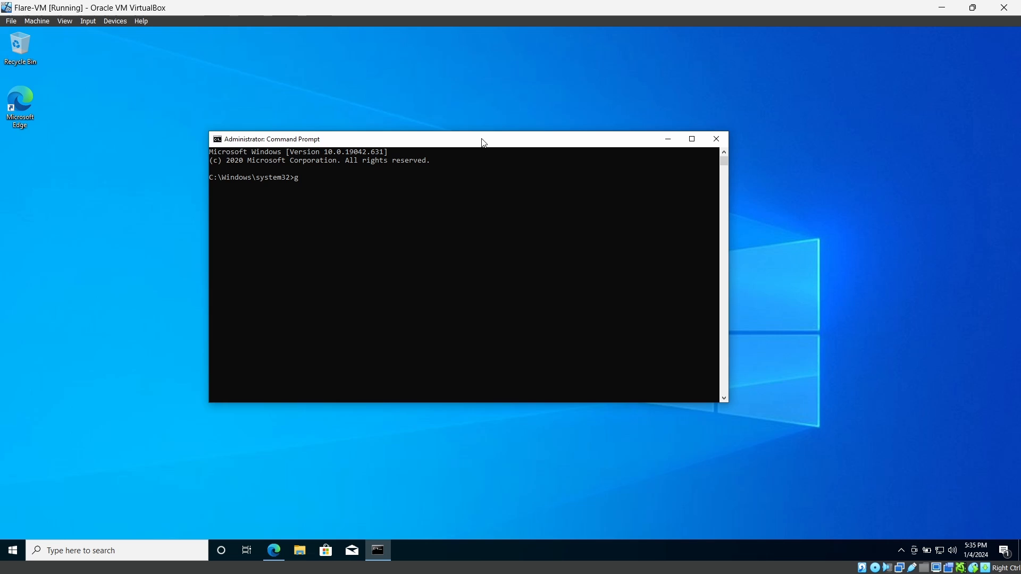
text(pupdate)
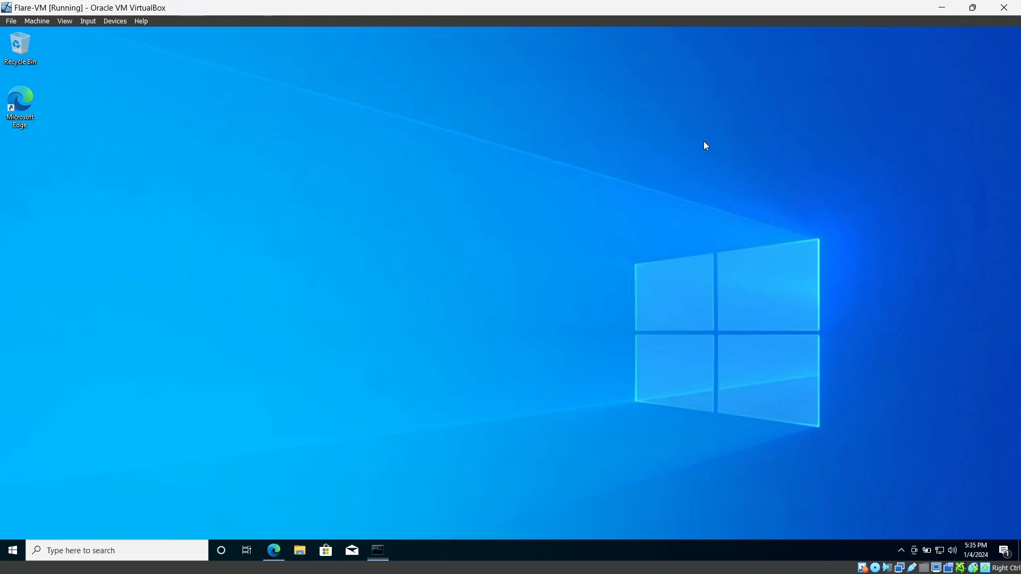
Search Google in Edge for flare-vm and open the mandiant/flare-vm GitHub page
click(273, 551)
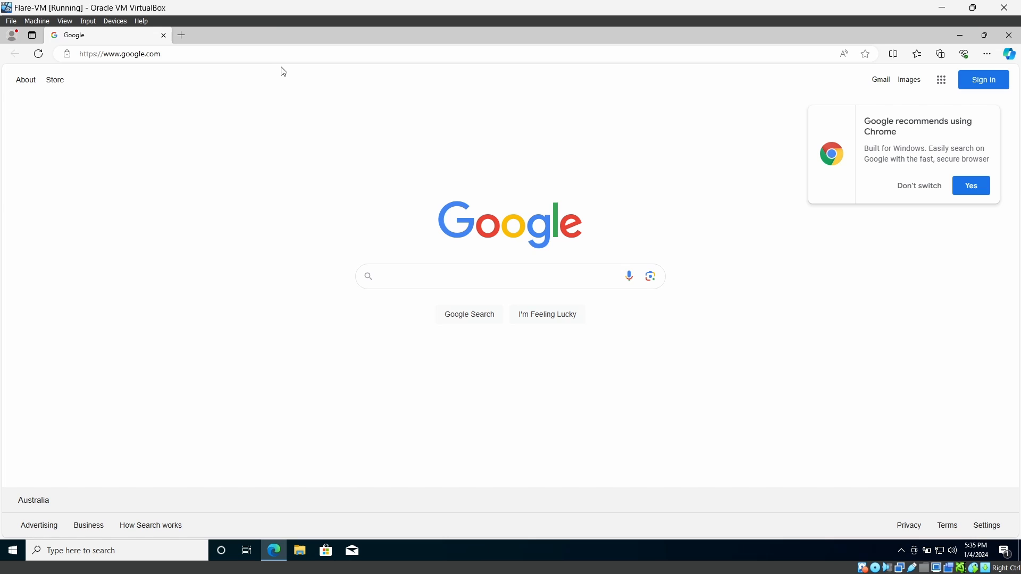
click(488, 276)
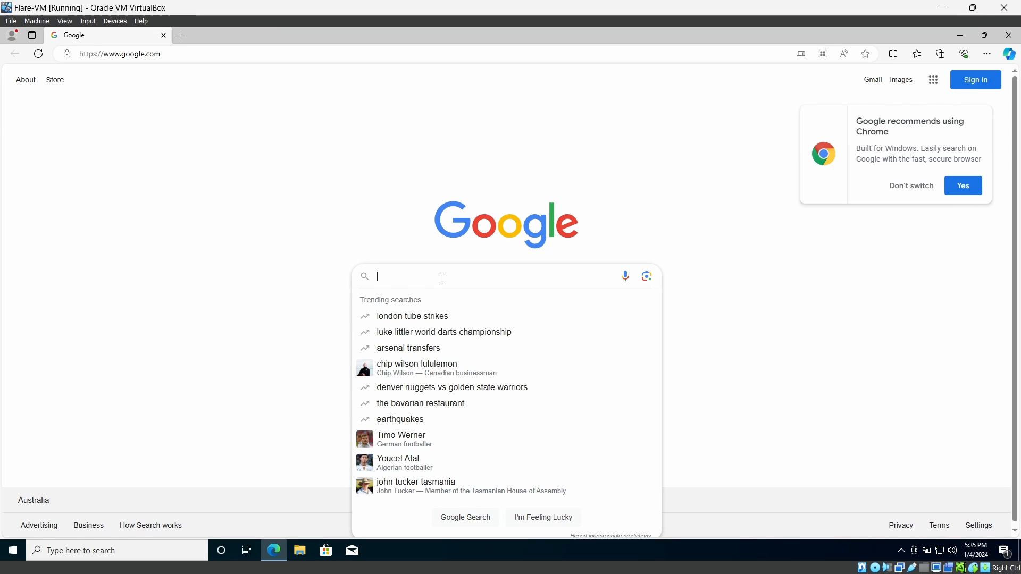
text(flwarevm)
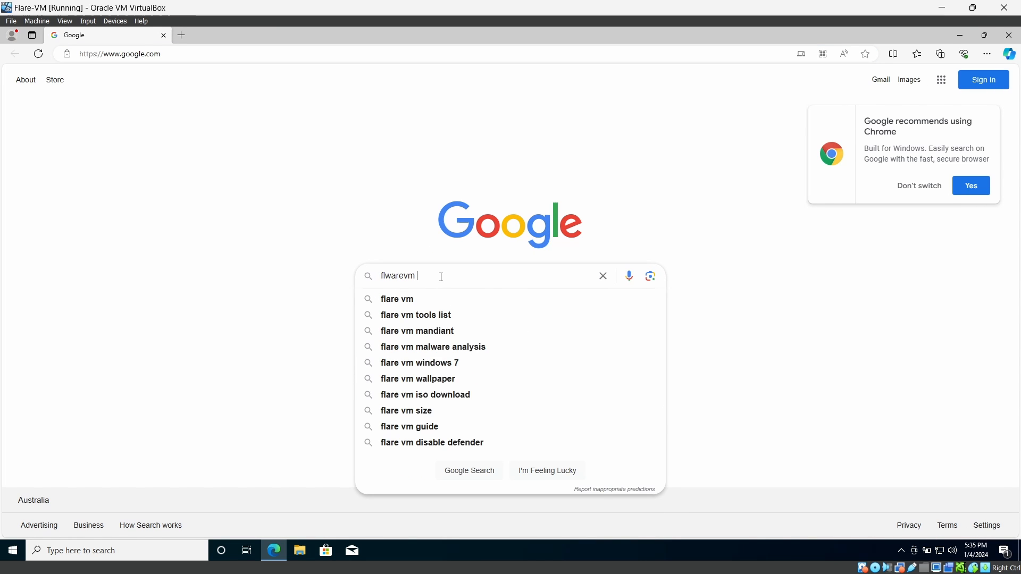
key(enter)
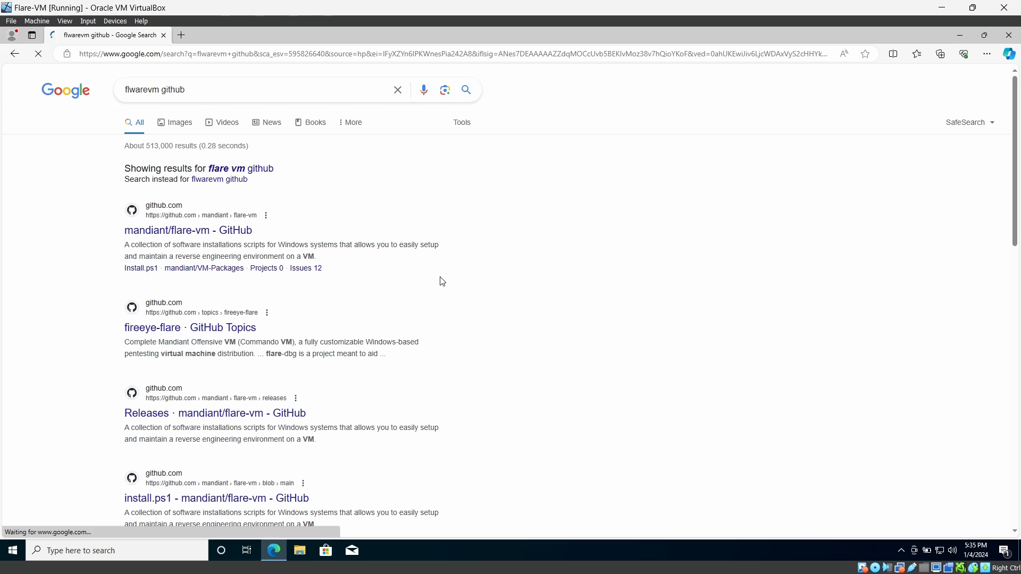
click(187, 230)
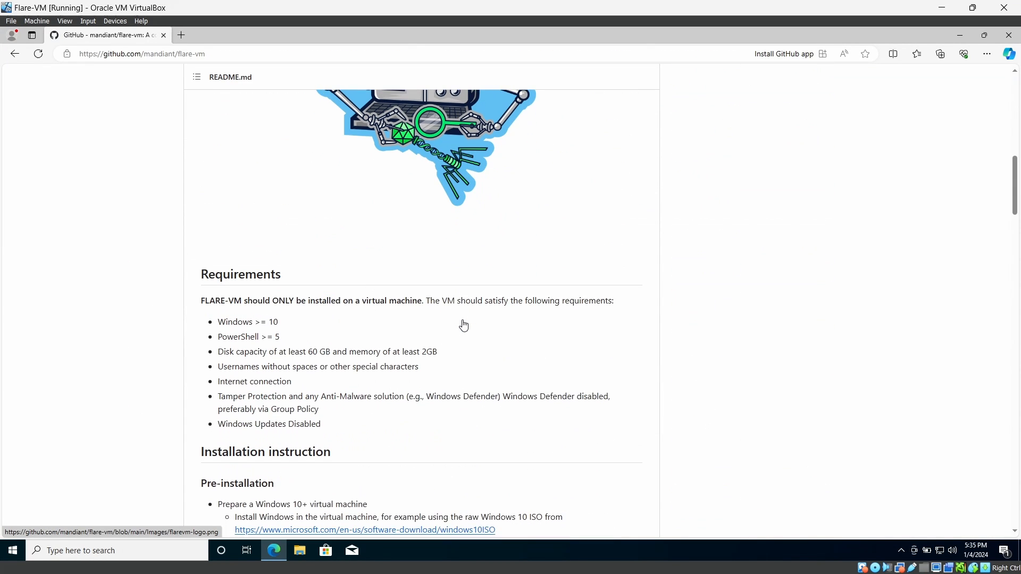
Scroll to the installation section and select the installer download command
scroll(down, 3)
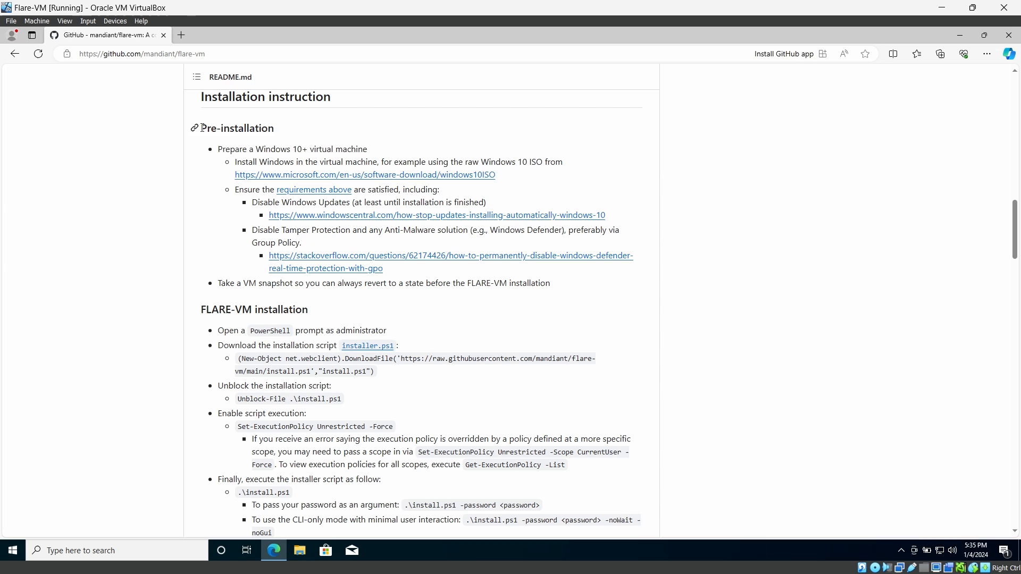
drag(201, 127, 467, 282)
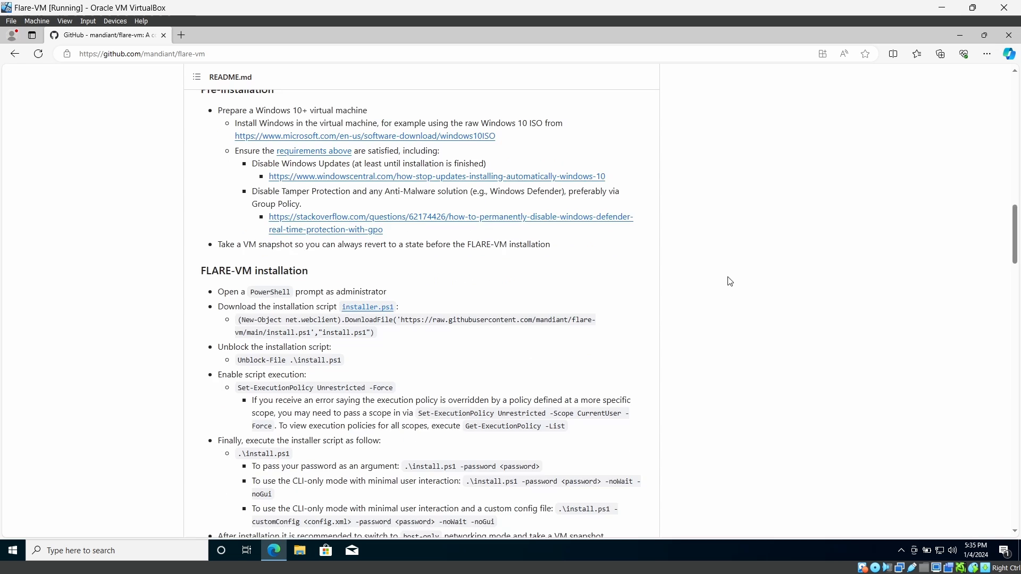
scroll(down, 3)
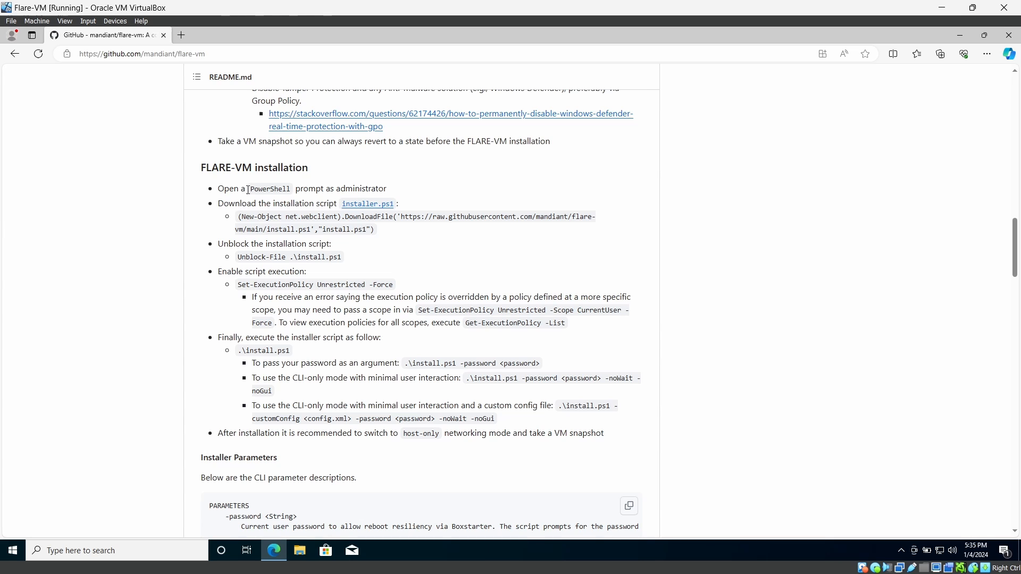
mouse_move(244, 221)
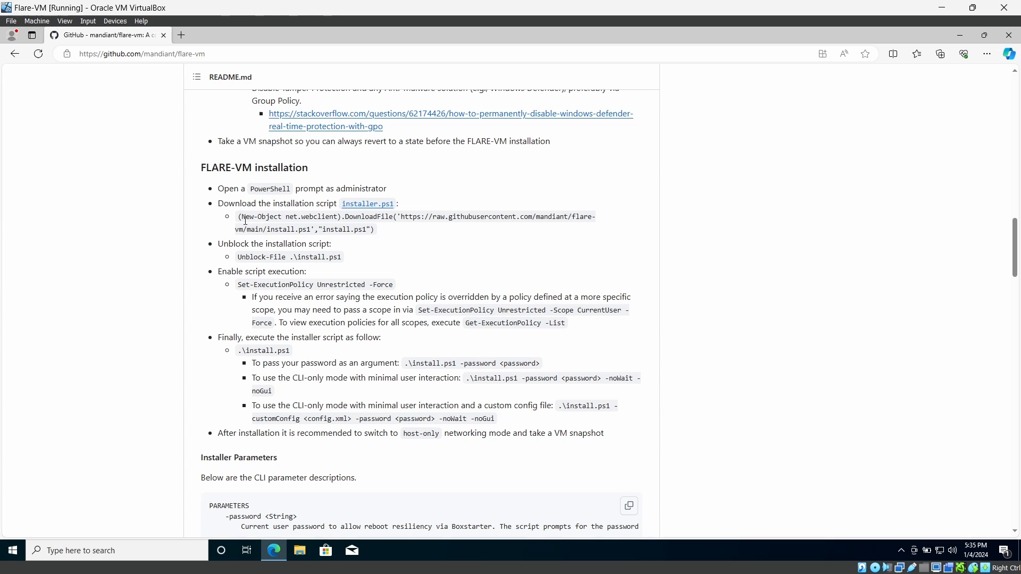
drag(240, 217, 374, 230)
text(po)
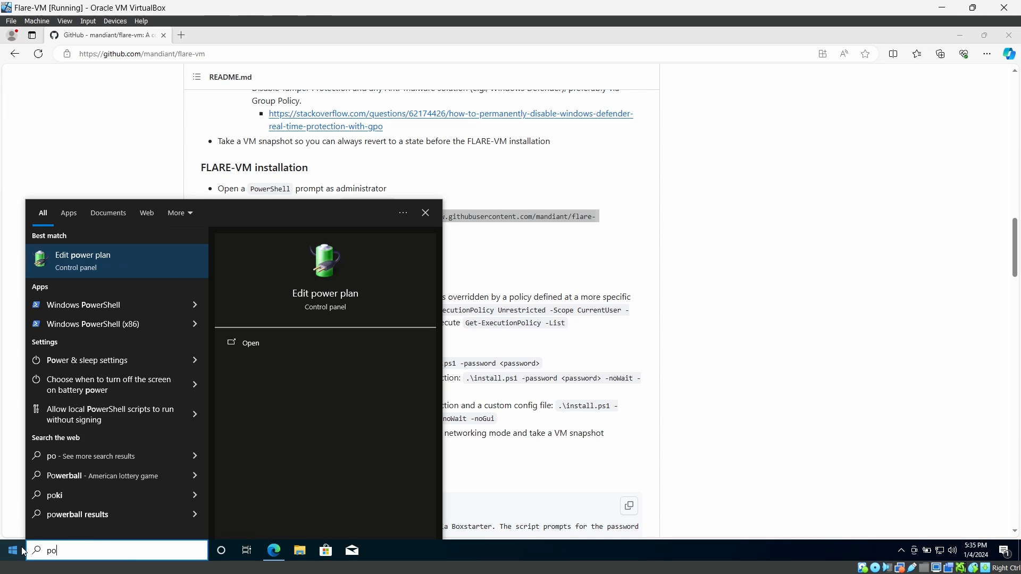
mouse_move(105, 304)
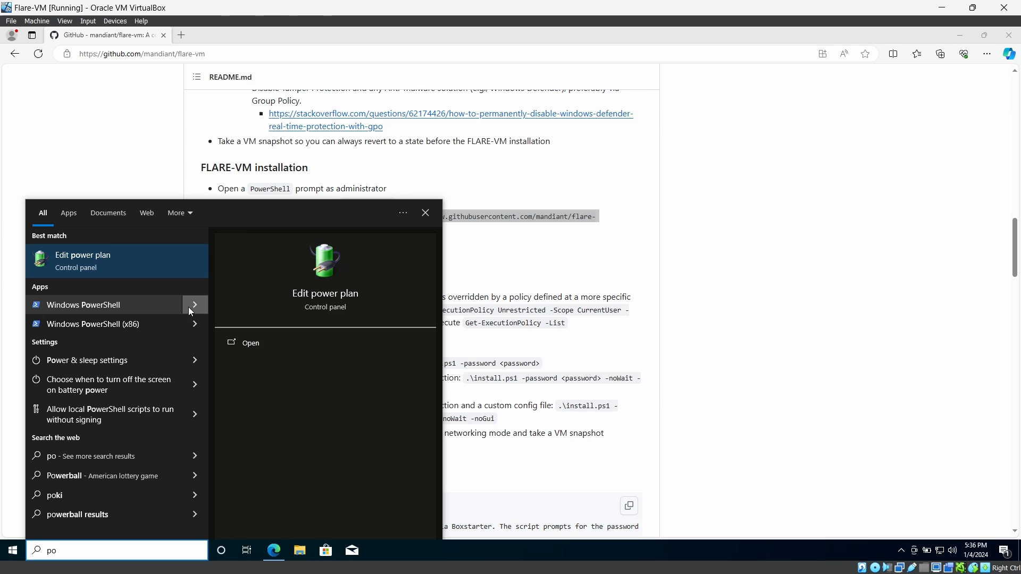
Open Windows PowerShell as administrator and run the install.ps1 DownloadFile command
click(195, 305)
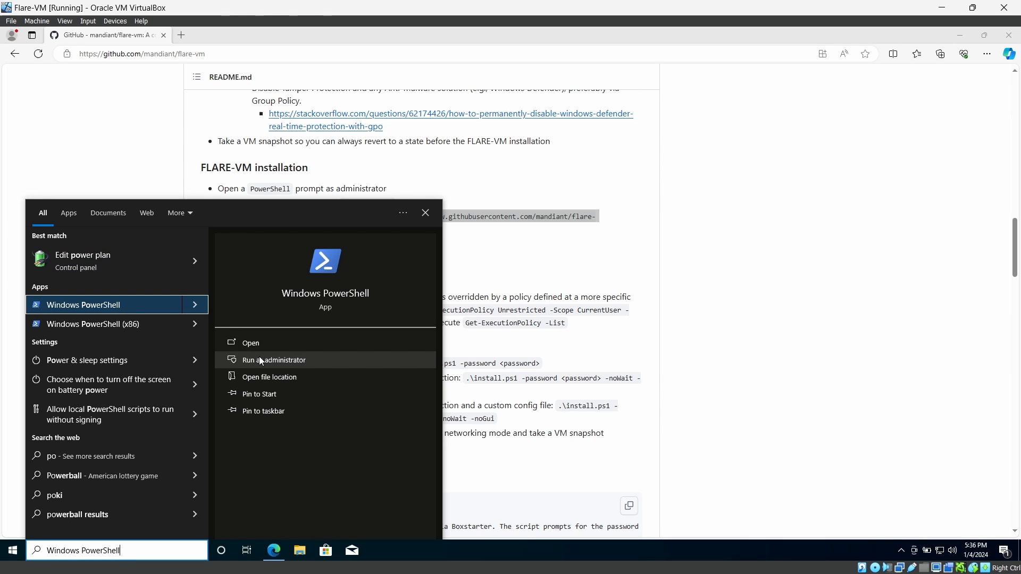
mouse_move(885, 313)
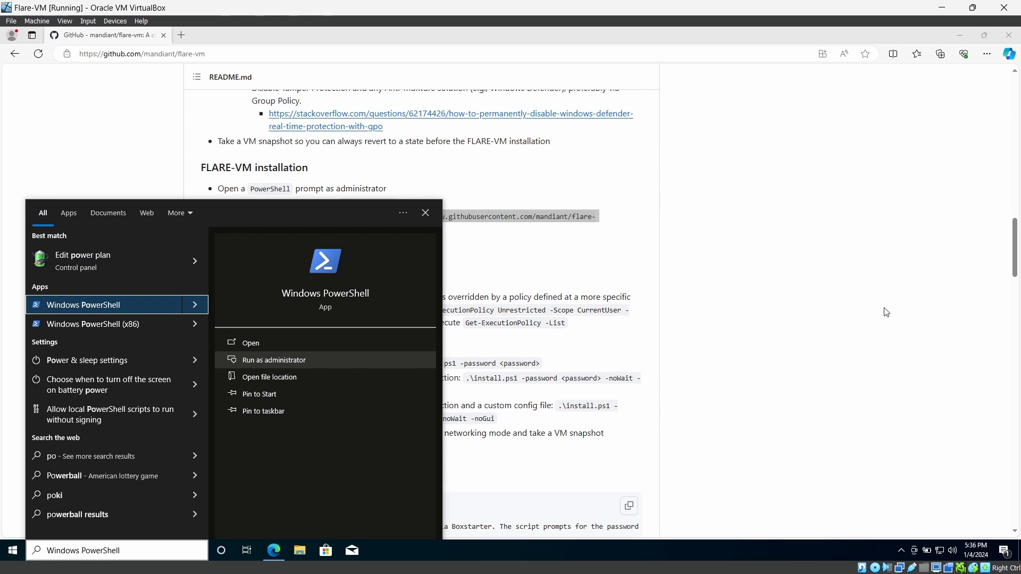
click(272, 360)
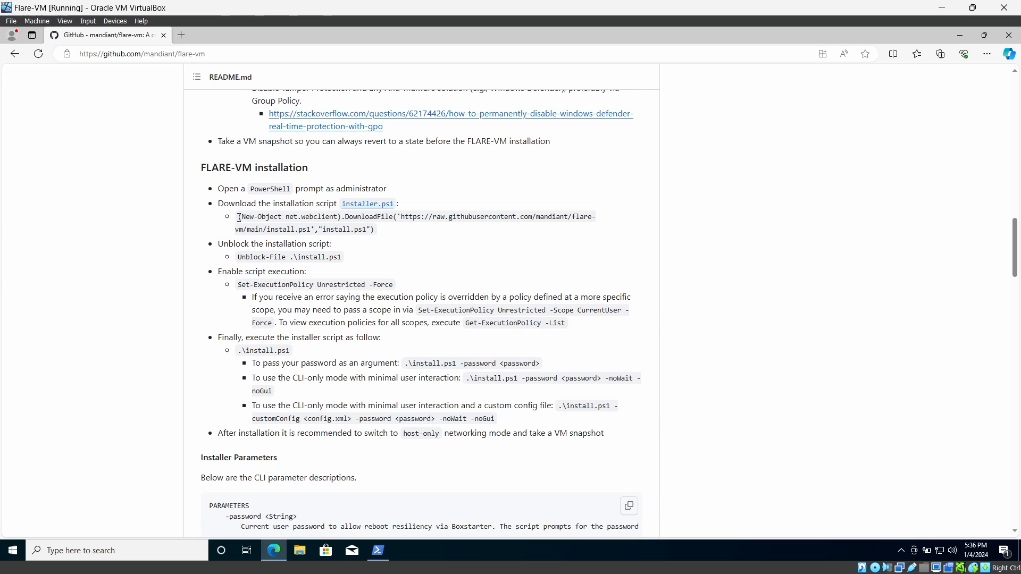
right_click(365, 225)
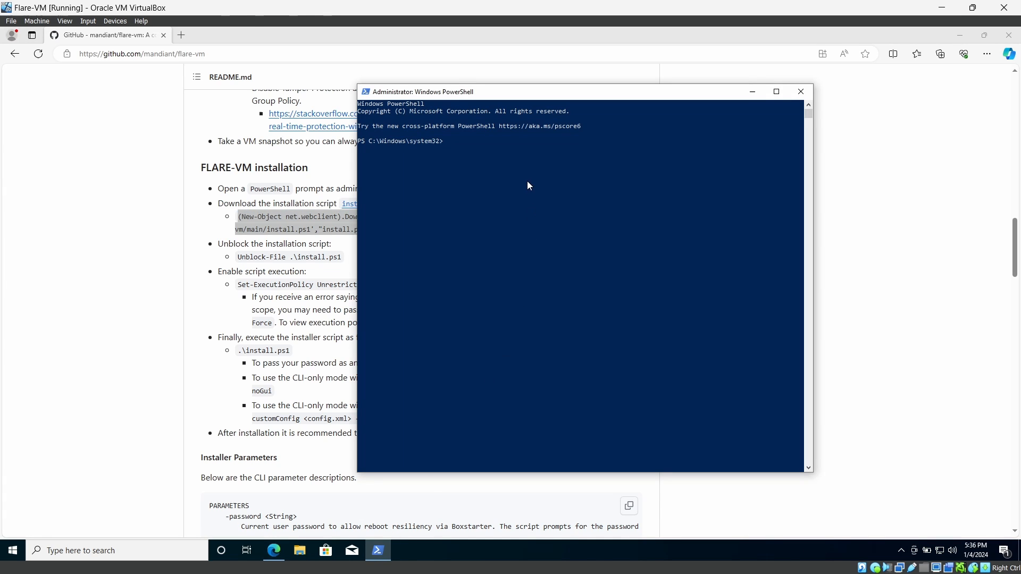
text((New-Object net.webclient).DownloadFile('https://raw.githubusercontent.com/mandiant/flare-vm/main/install.ps1',"install.ps1"))
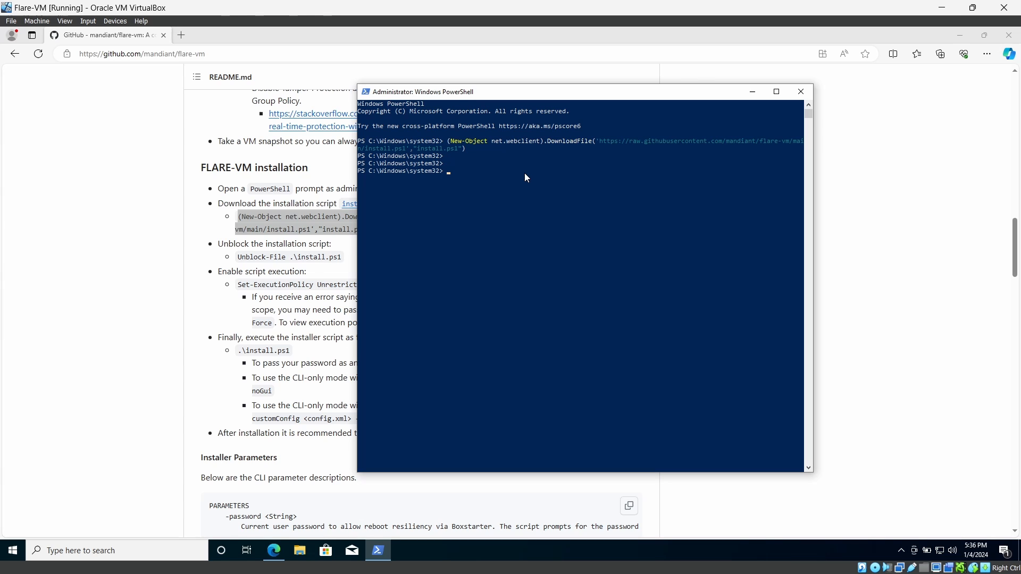
mouse_move(299, 279)
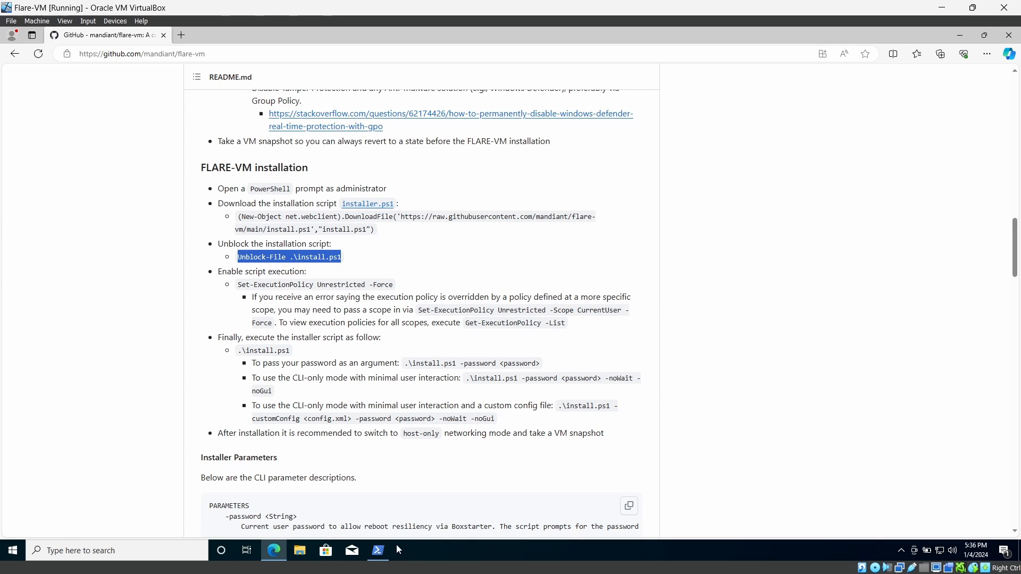
Run Set-ExecutionPolicy Unrestricted -Force in the admin PowerShell
click(377, 550)
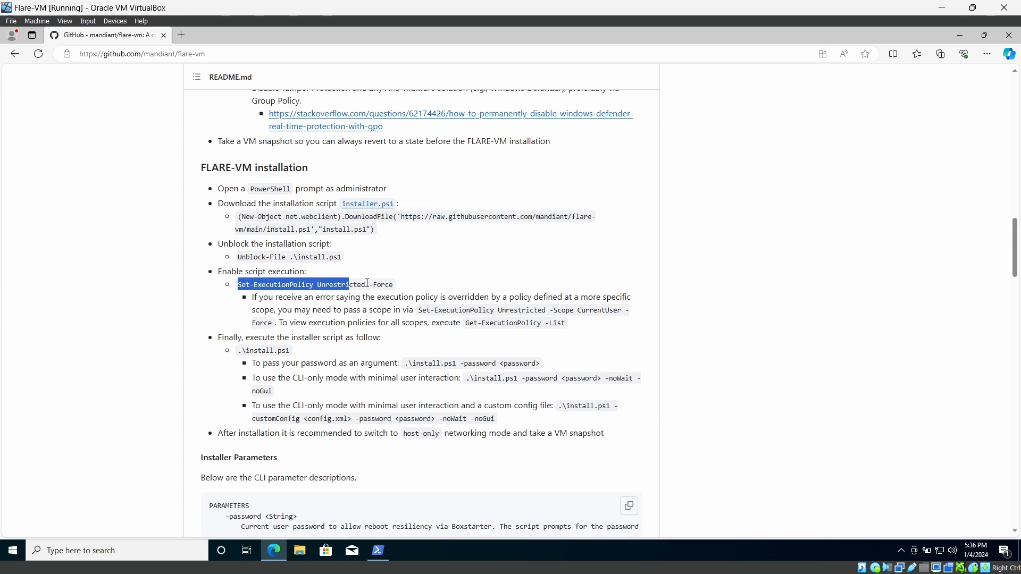
right_click(316, 285)
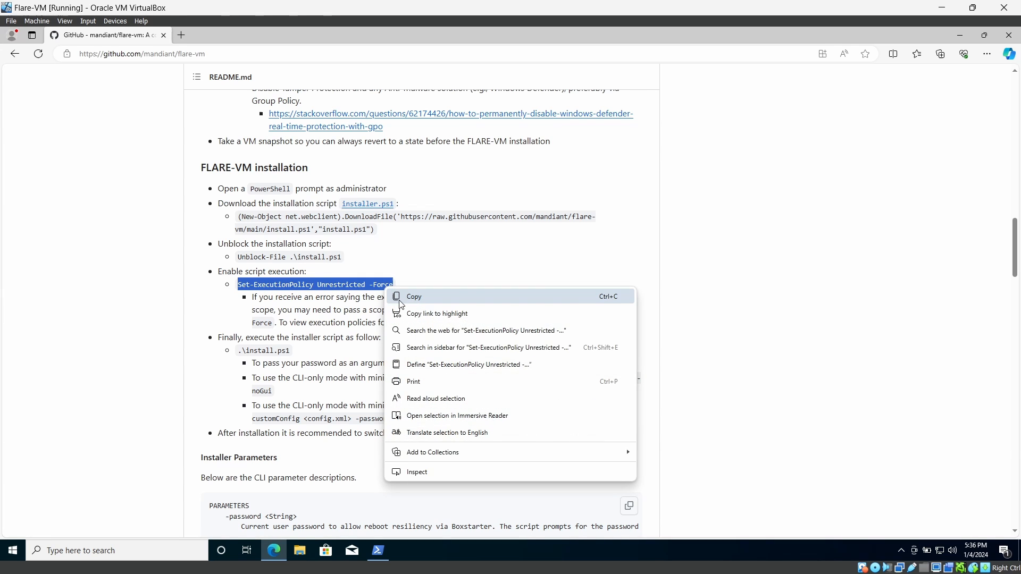
click(377, 551)
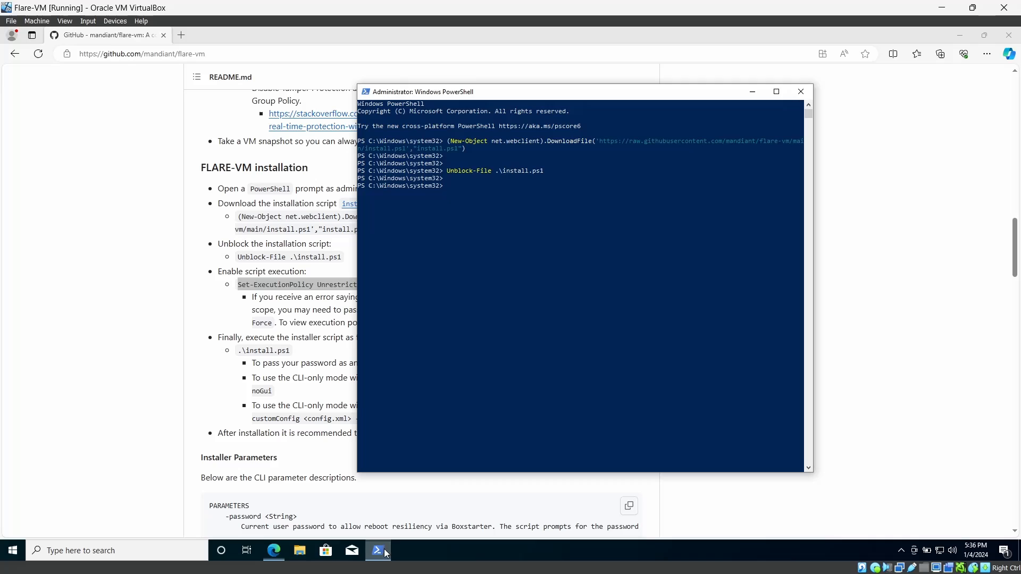
text(Set-ExecutionPolicy Unrestricted -Force)
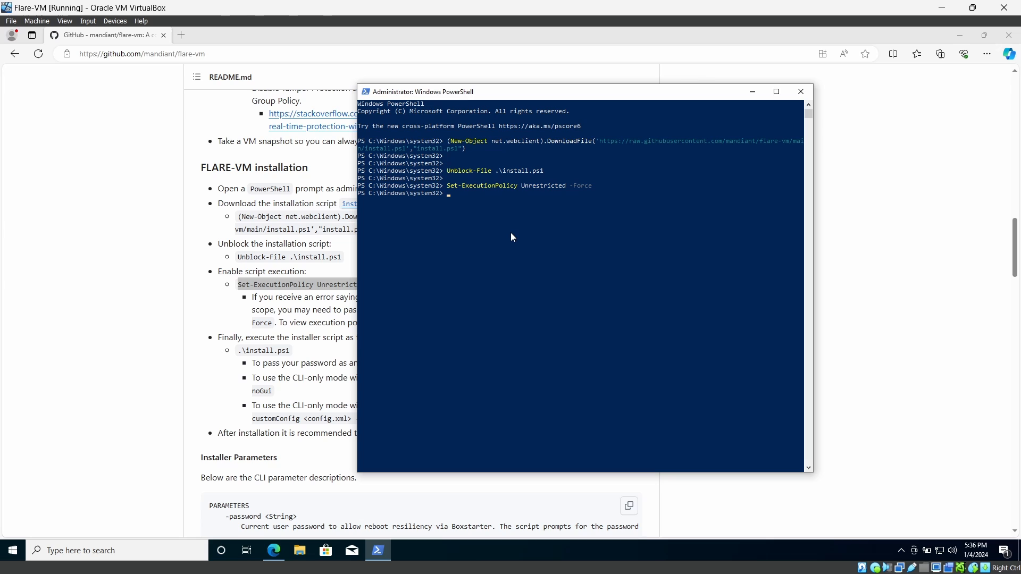
mouse_move(645, 97)
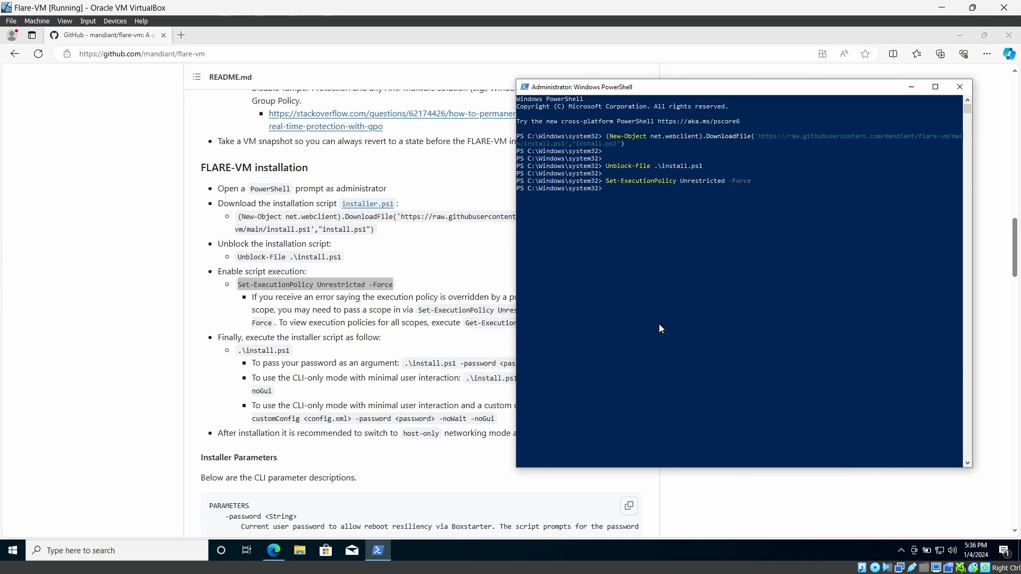
Run .\install.ps1, enlarge the console font, and answer Y to proceed
text(.\)
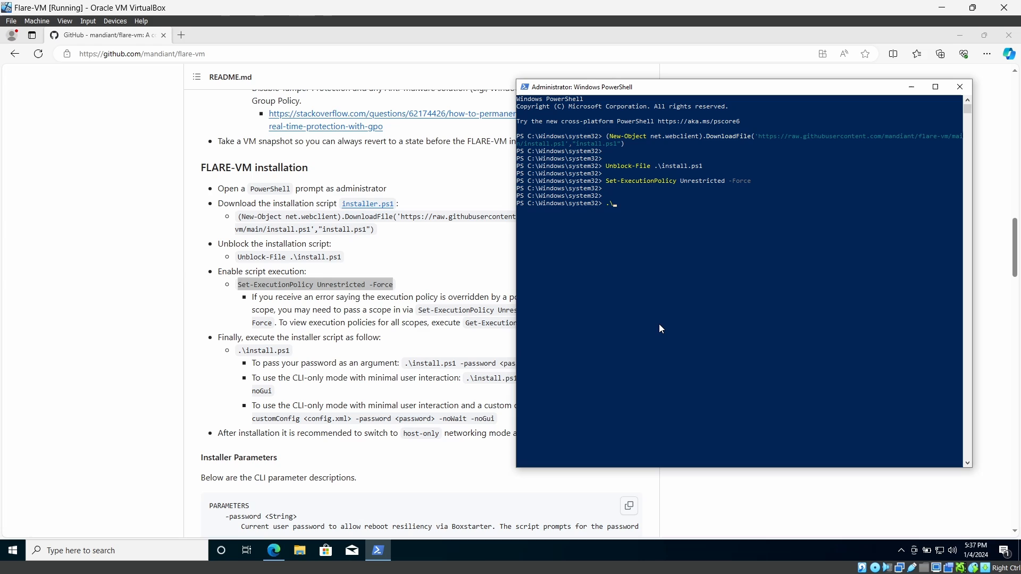
text(insta)
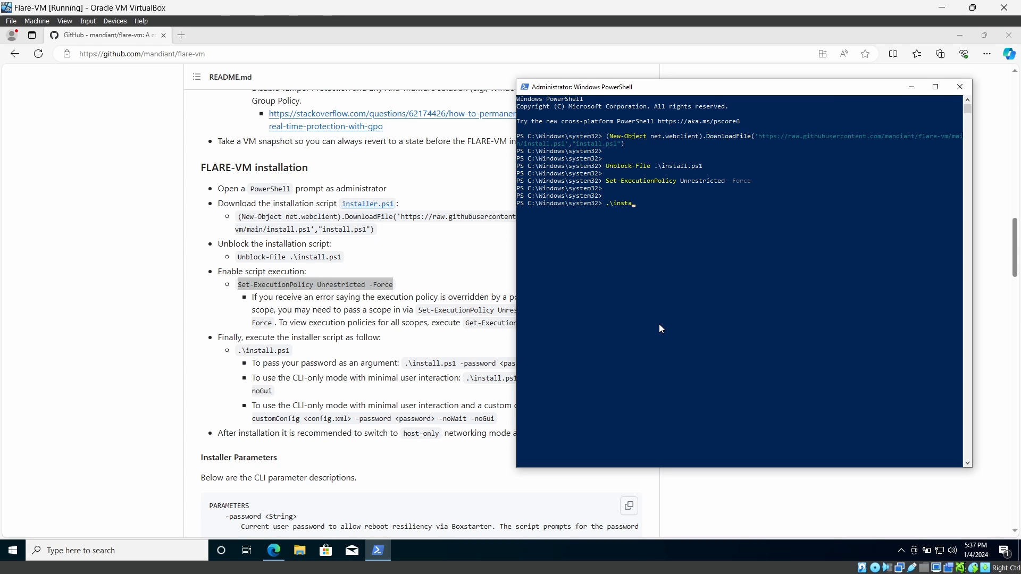
text(ll.ps1)
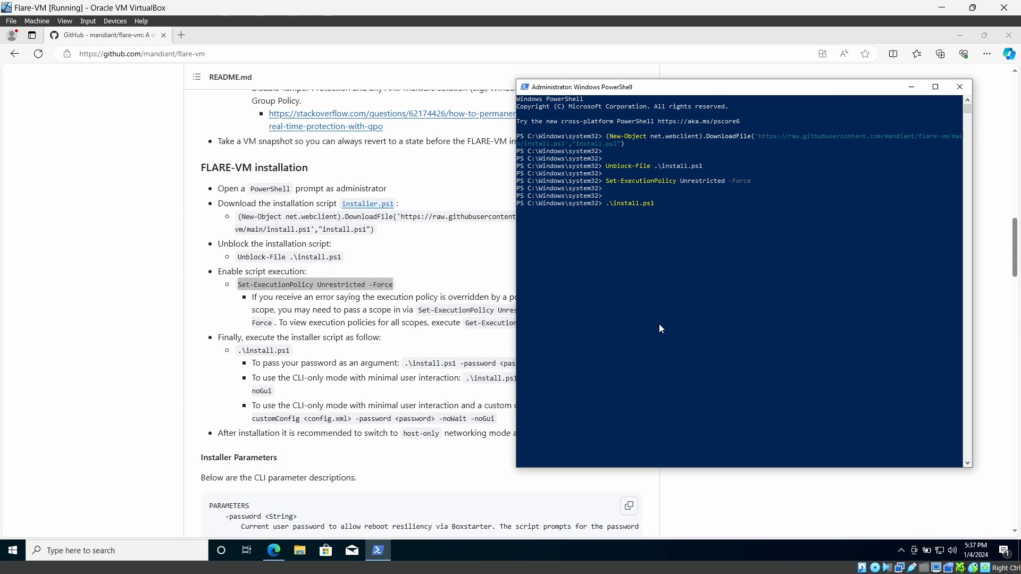
key(enter)
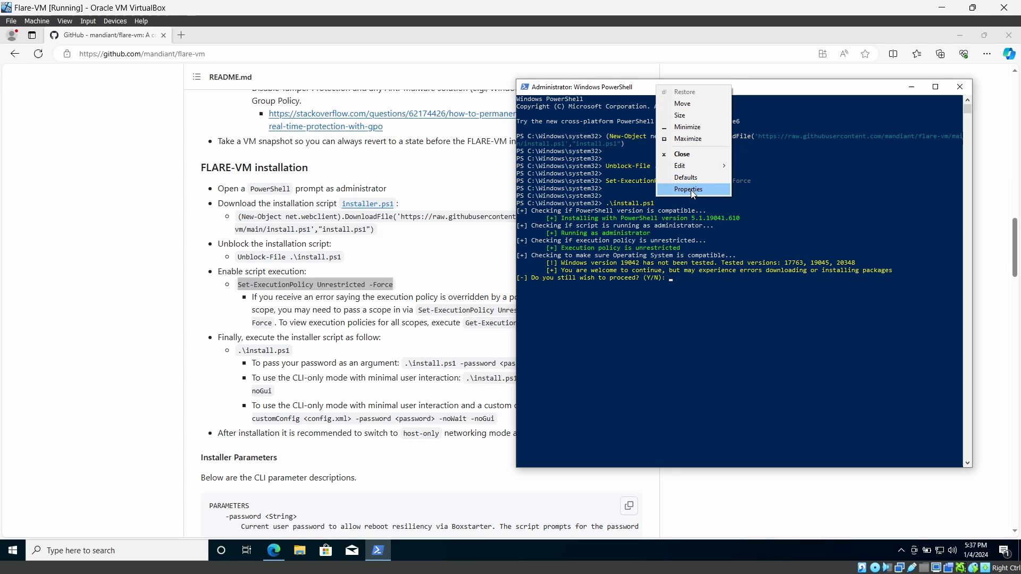
click(688, 189)
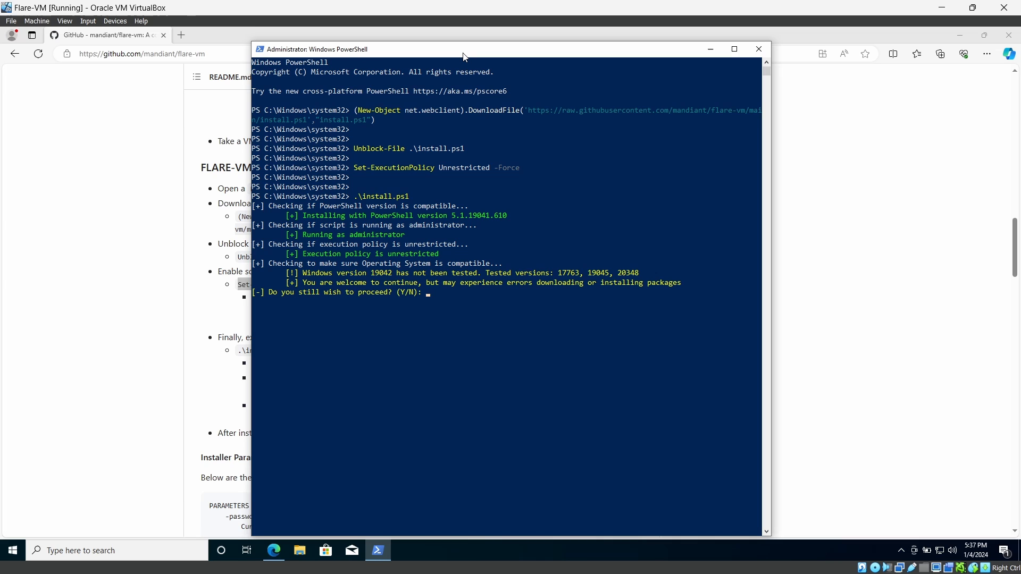
mouse_move(488, 256)
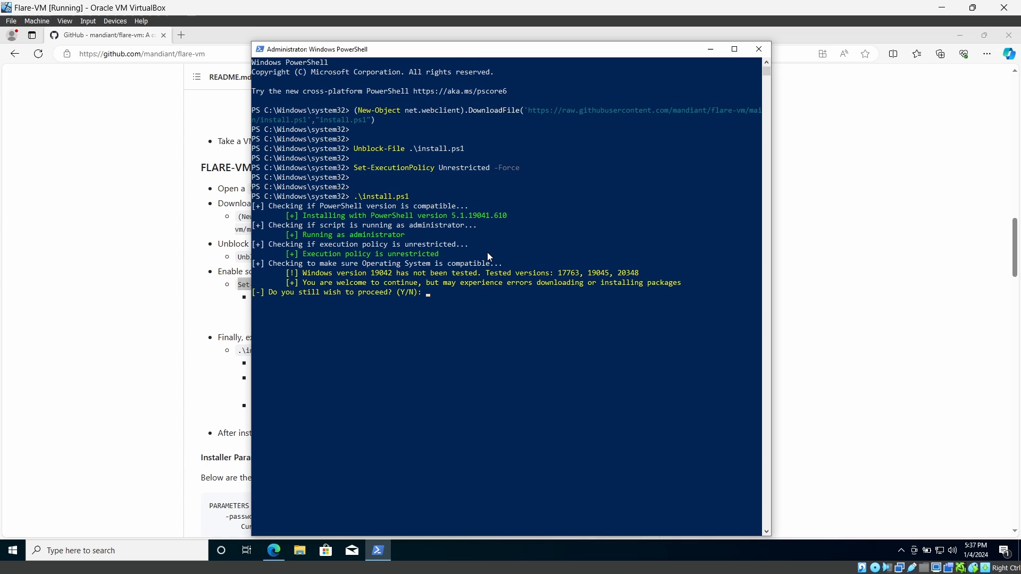
text(Y)
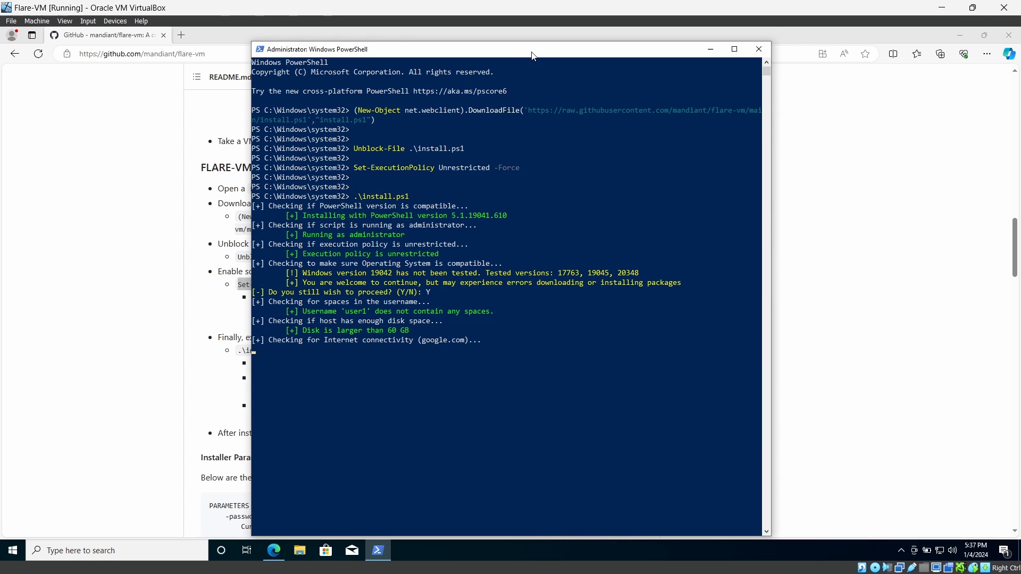
click(734, 49)
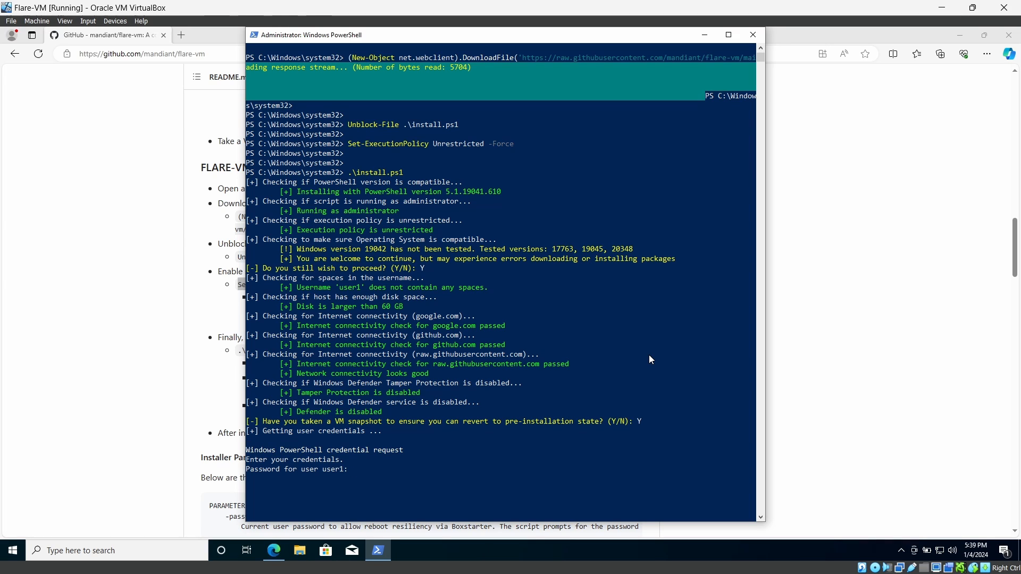
Enter the user password and follow the Chocolatey and Boxstarter installation output
text(**)
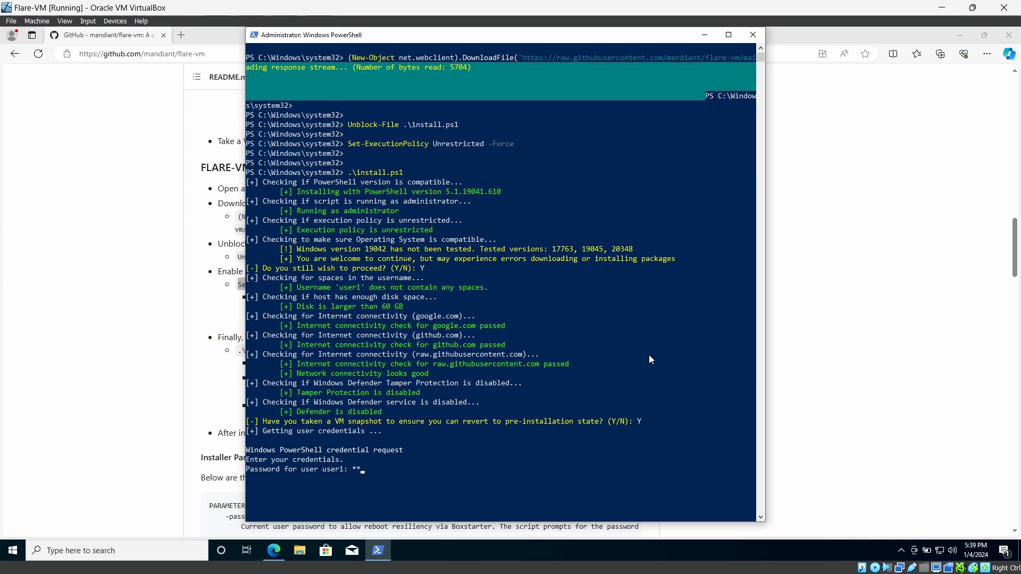
text(***)
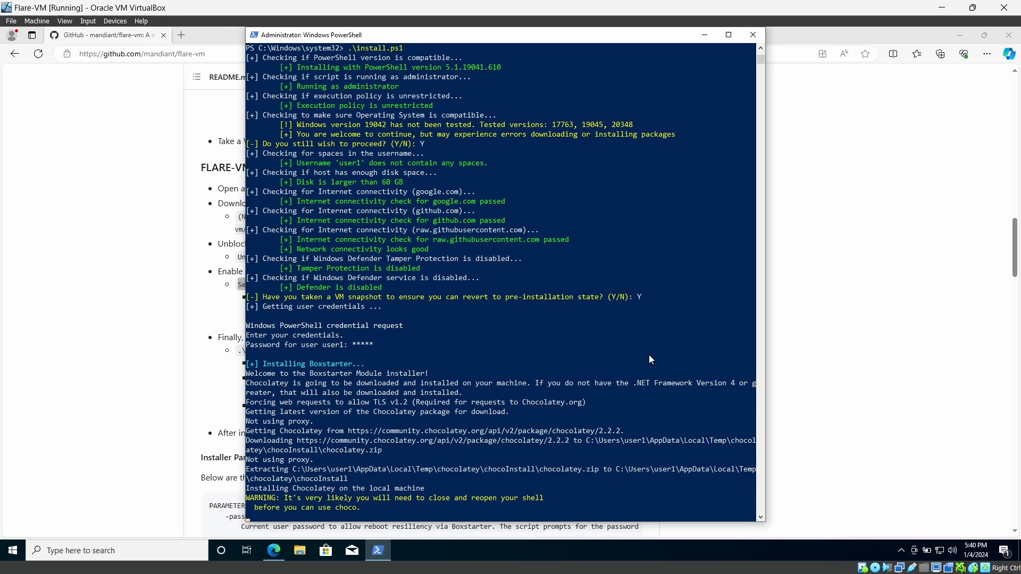
scroll(down, 3)
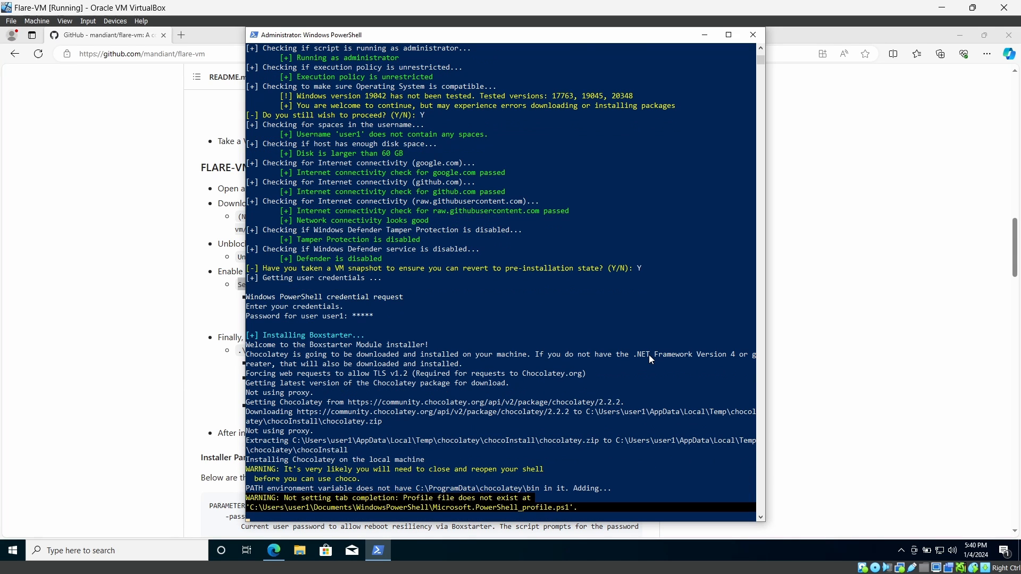
scroll(down, 3)
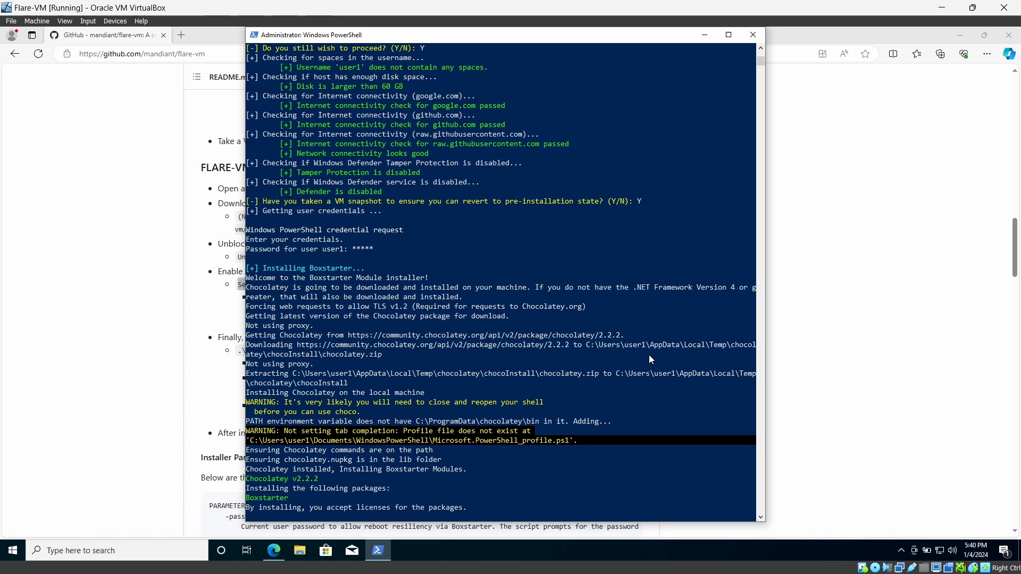
scroll(down, 3)
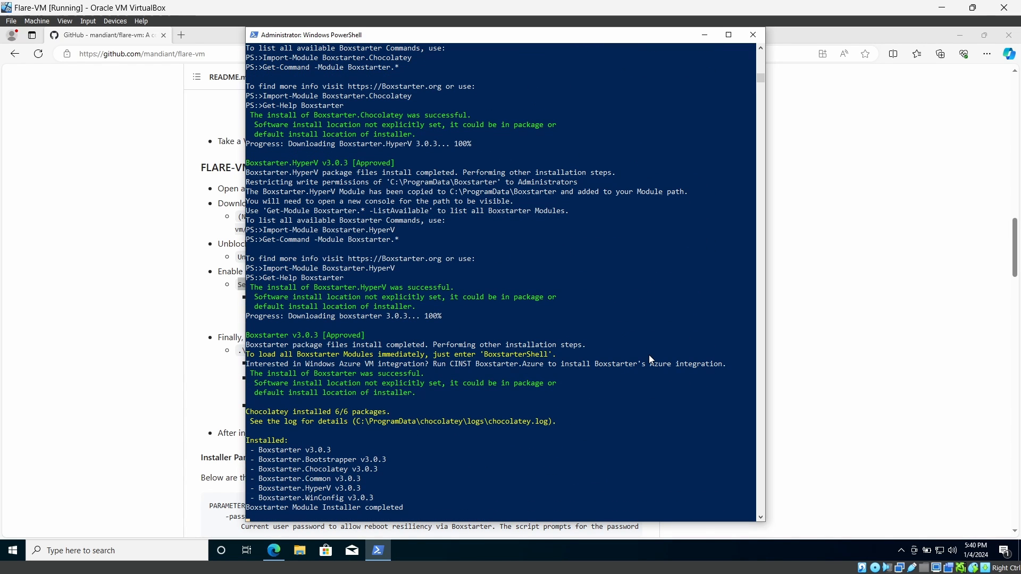
scroll(down, 3)
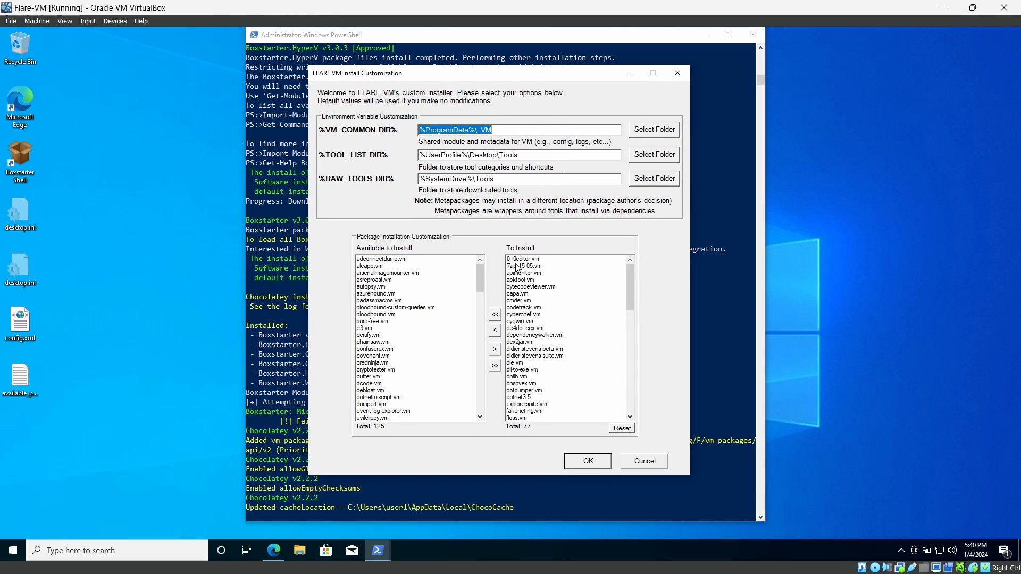
Scroll through the FLARE VM customization package lists and accept the default settings
drag(479, 276, 476, 344)
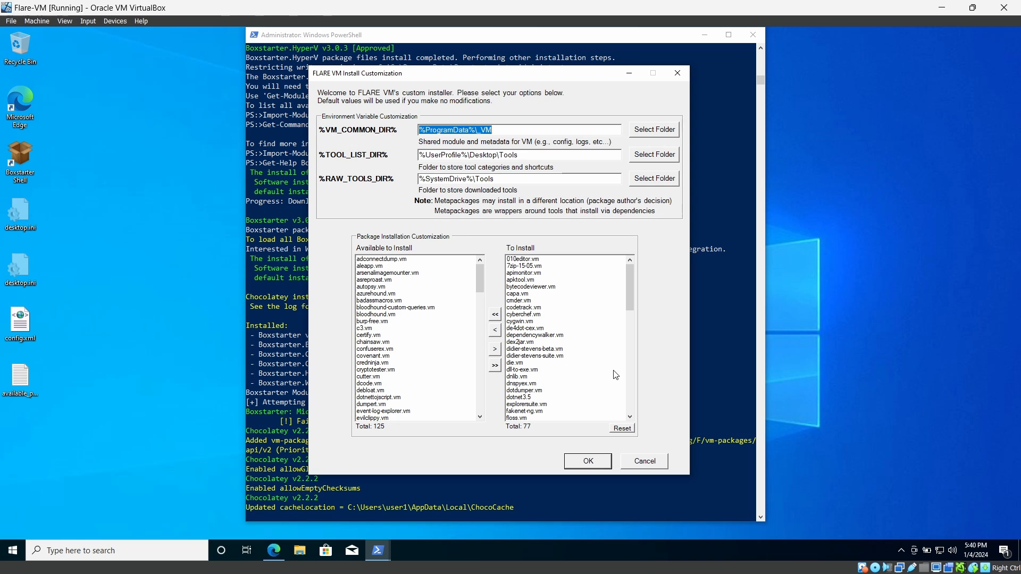
scroll(down, 3)
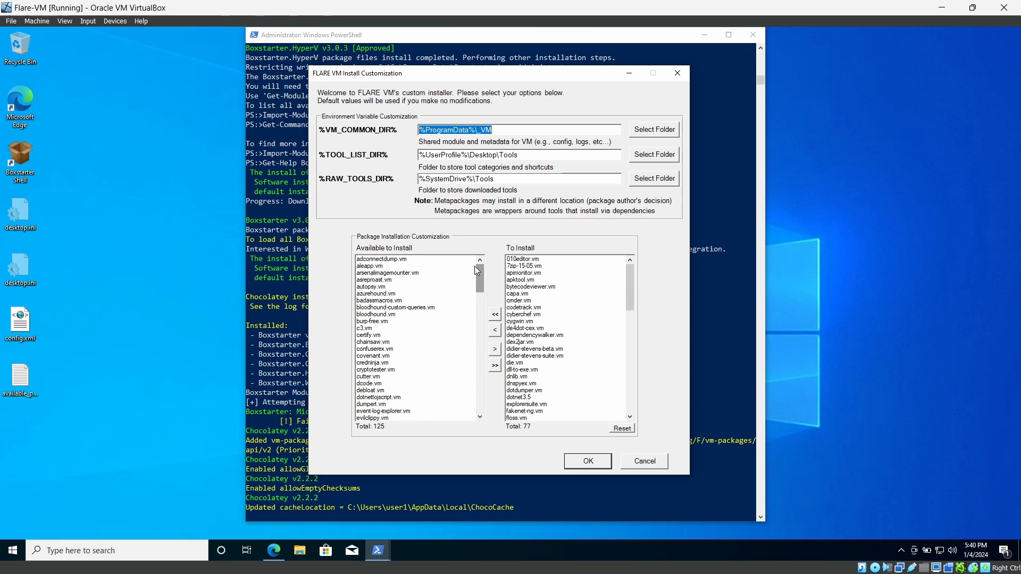
mouse_move(562, 237)
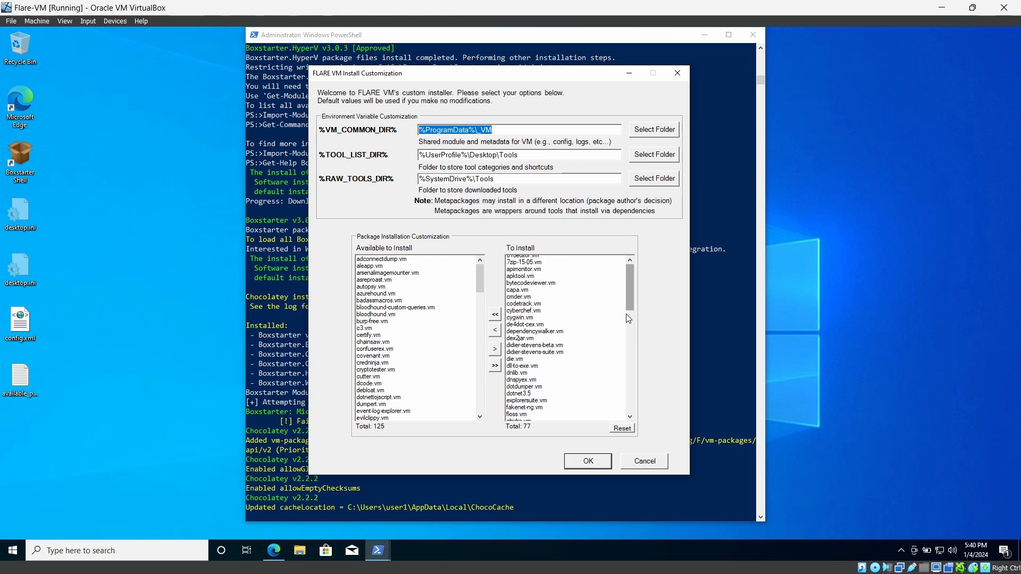
scroll(down, 3)
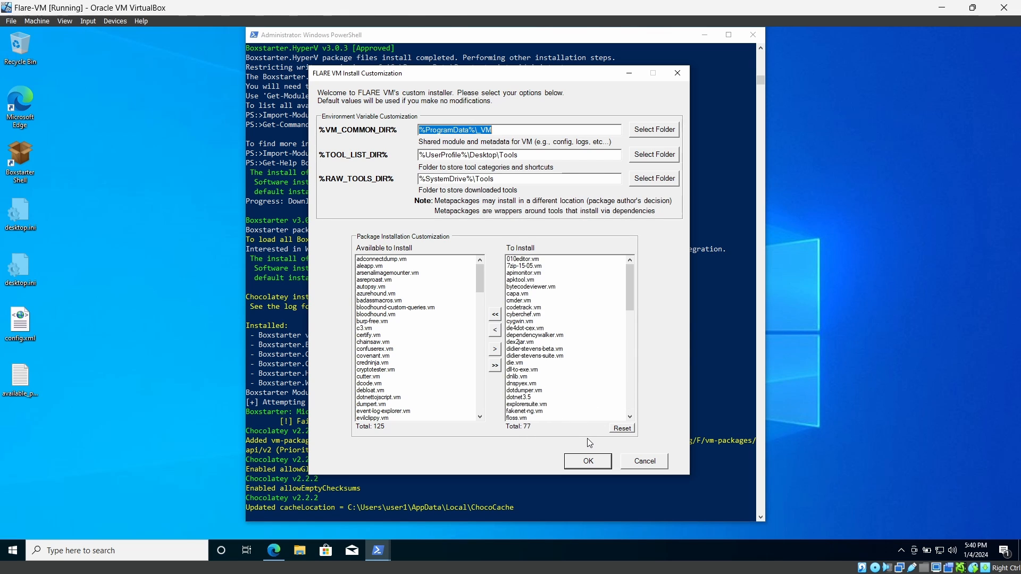
click(586, 461)
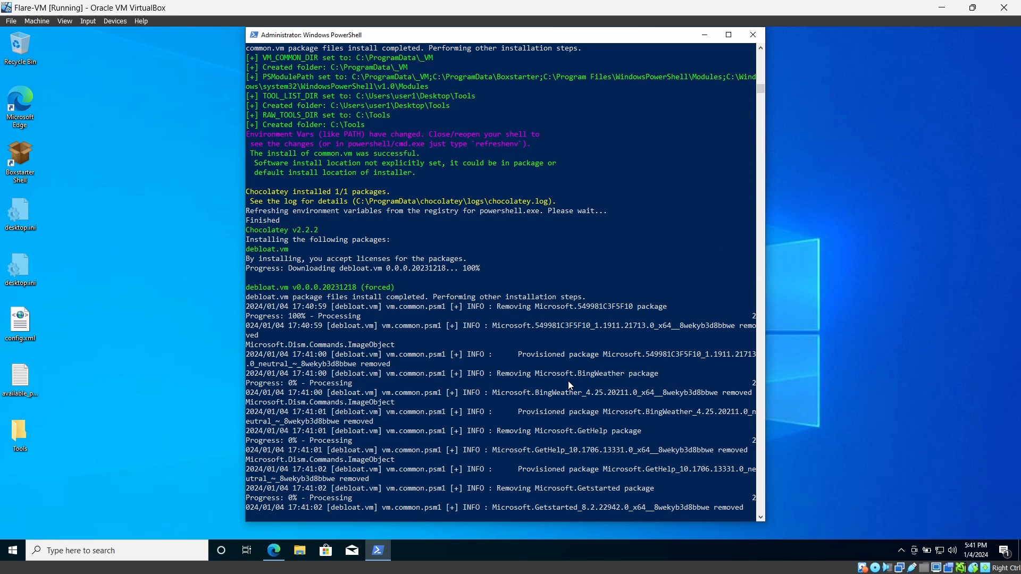
Browse the Start menu app list and expand the Cygwin folder to confirm installed tools
scroll(down, 3)
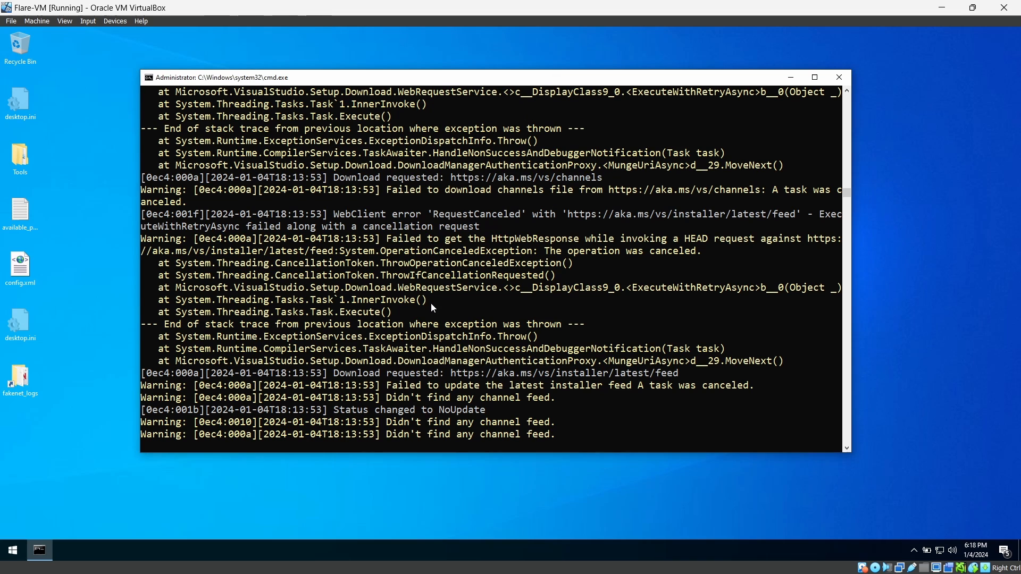
click(11, 551)
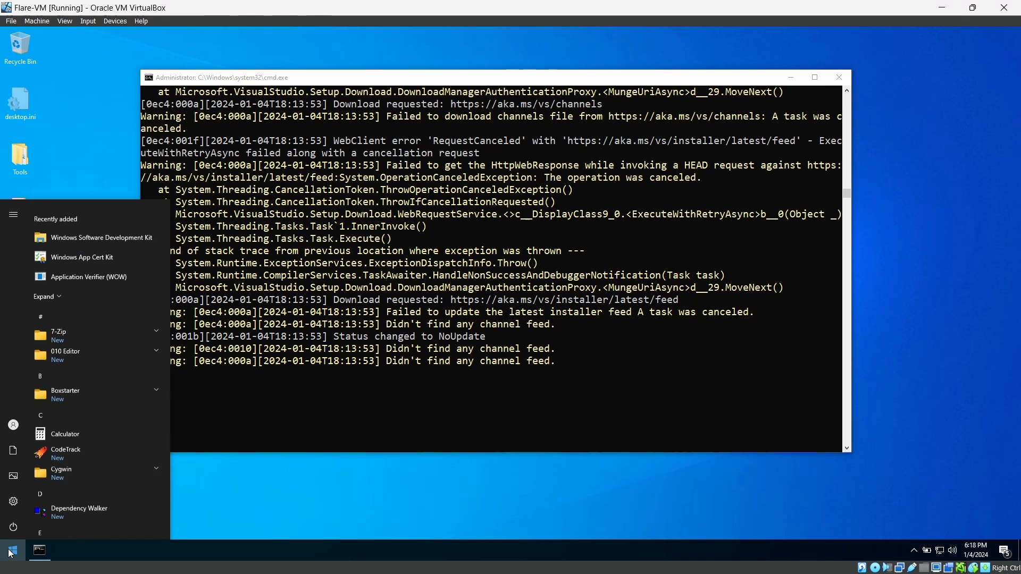
scroll(down, 3)
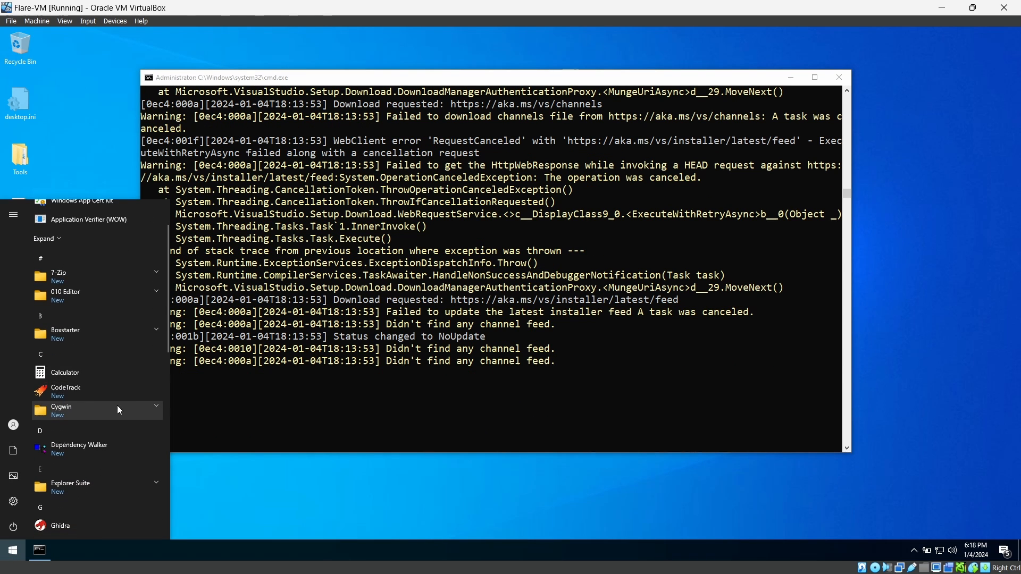
click(61, 407)
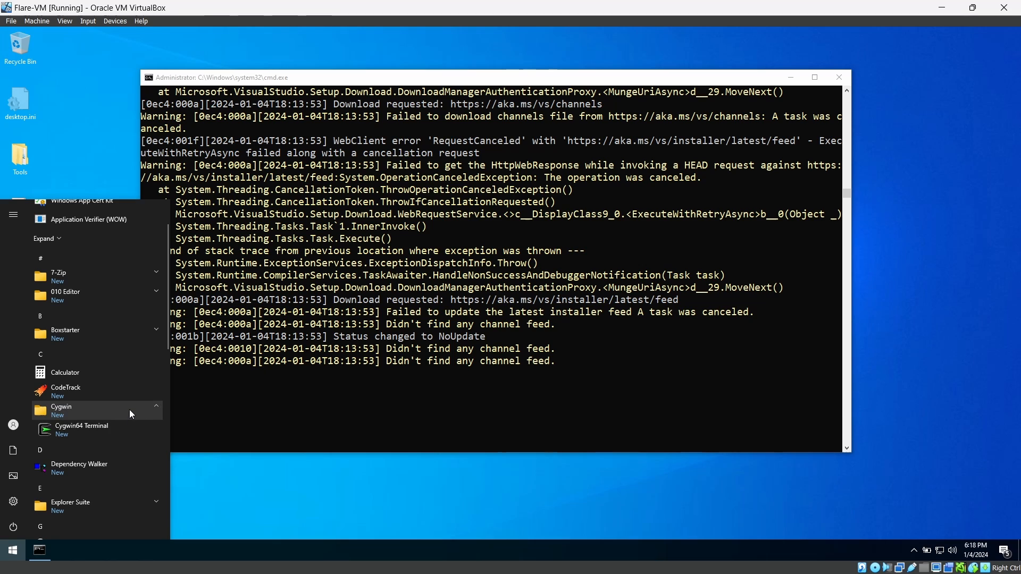
mouse_move(126, 391)
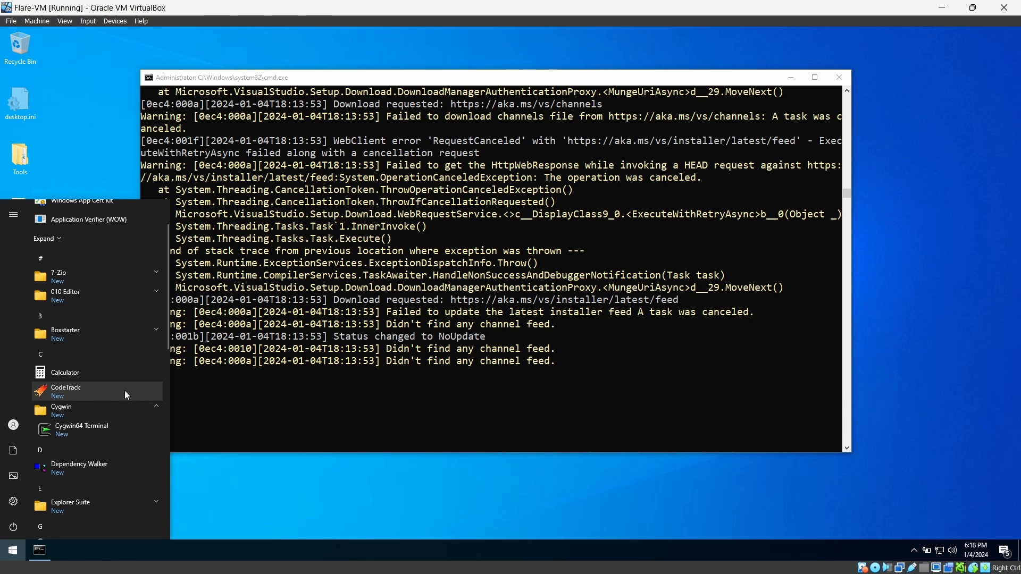
scroll(down, 3)
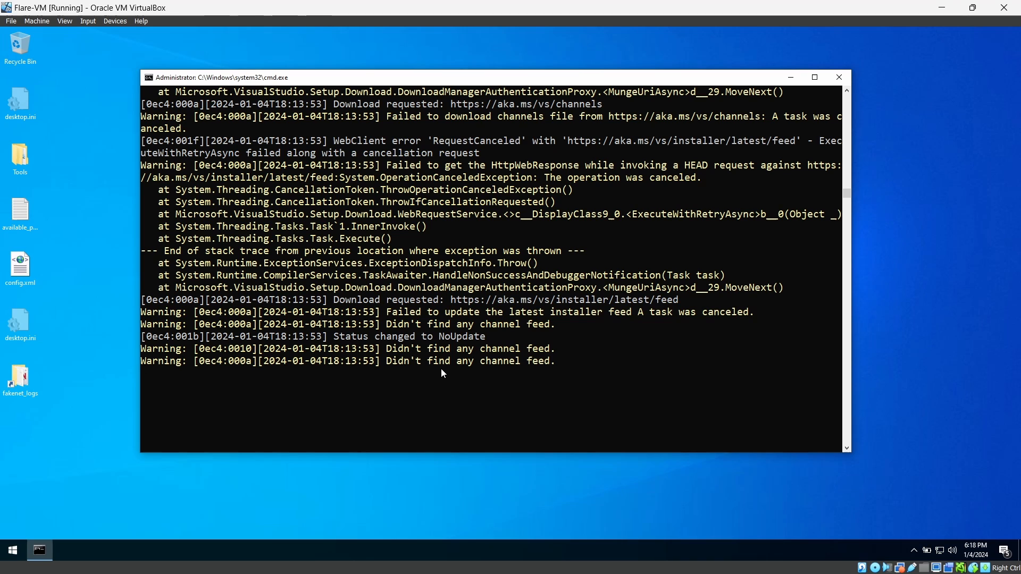
mouse_move(471, 374)
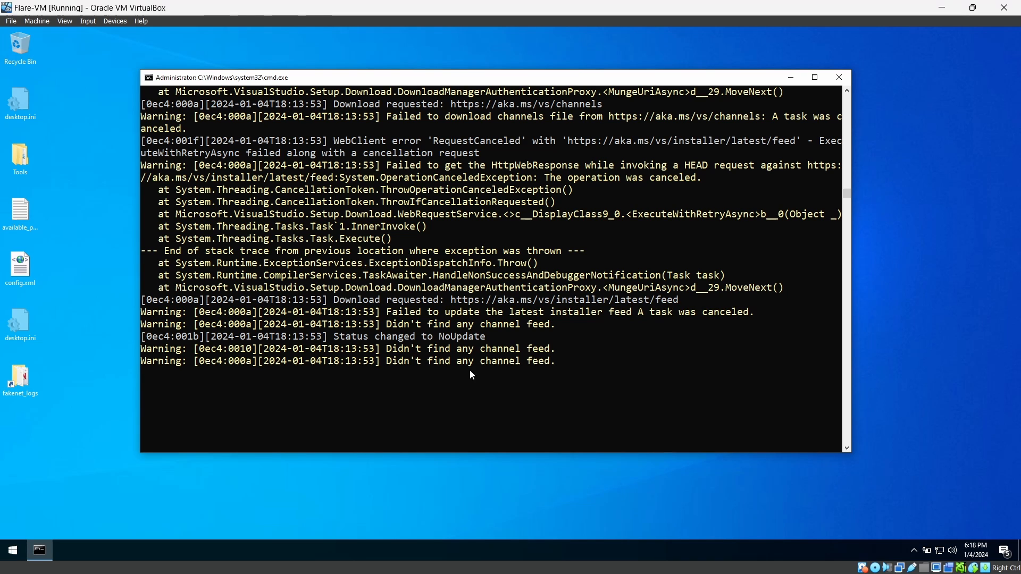
mouse_move(462, 380)
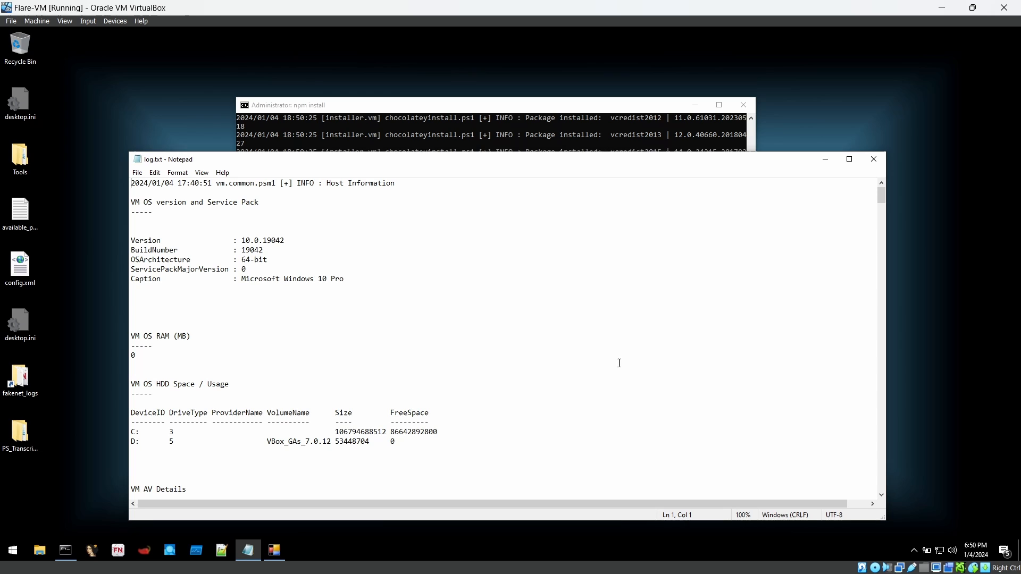
mouse_move(645, 218)
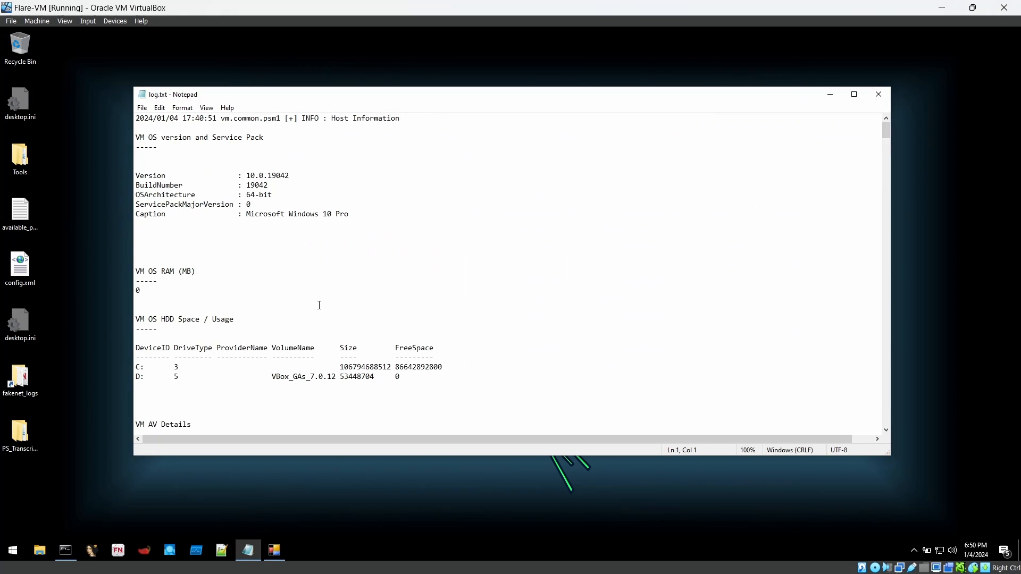
Scroll down the installation log to review host information, Boxstarter versions and installed packages
scroll(down, 3)
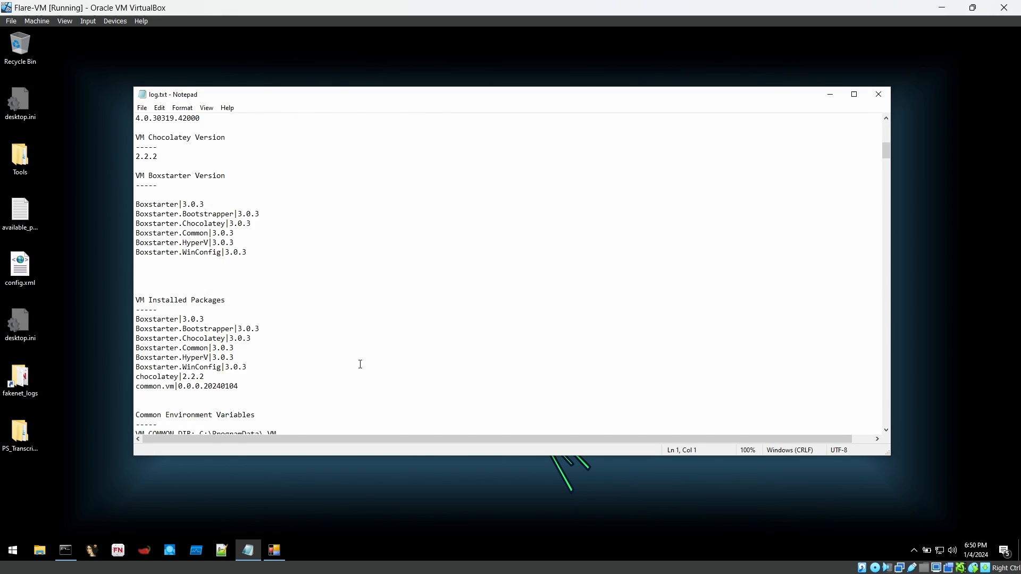
scroll(down, 3)
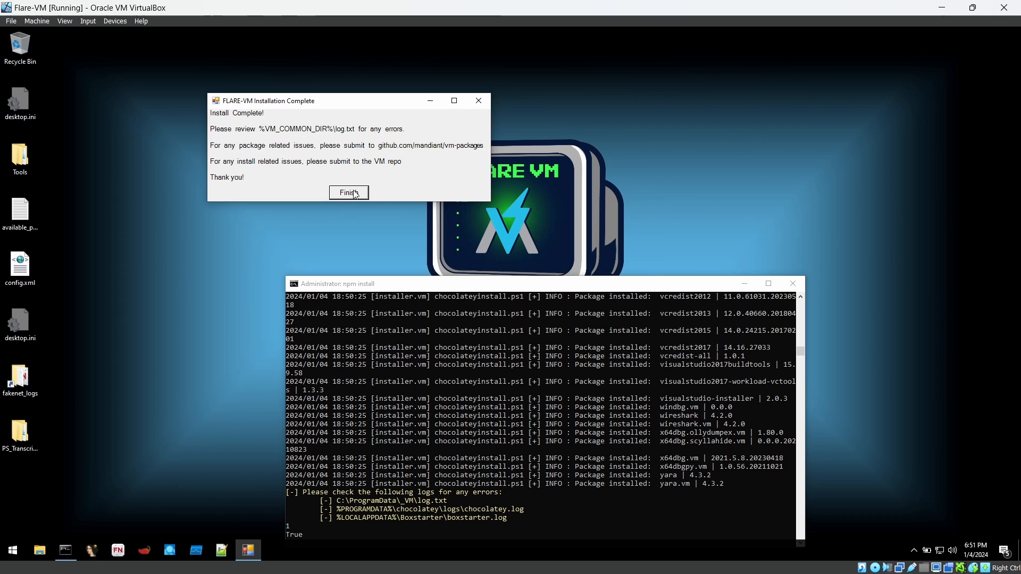
Dismiss the installation-complete notice and open the desktop Tools folder of tool categories
click(348, 193)
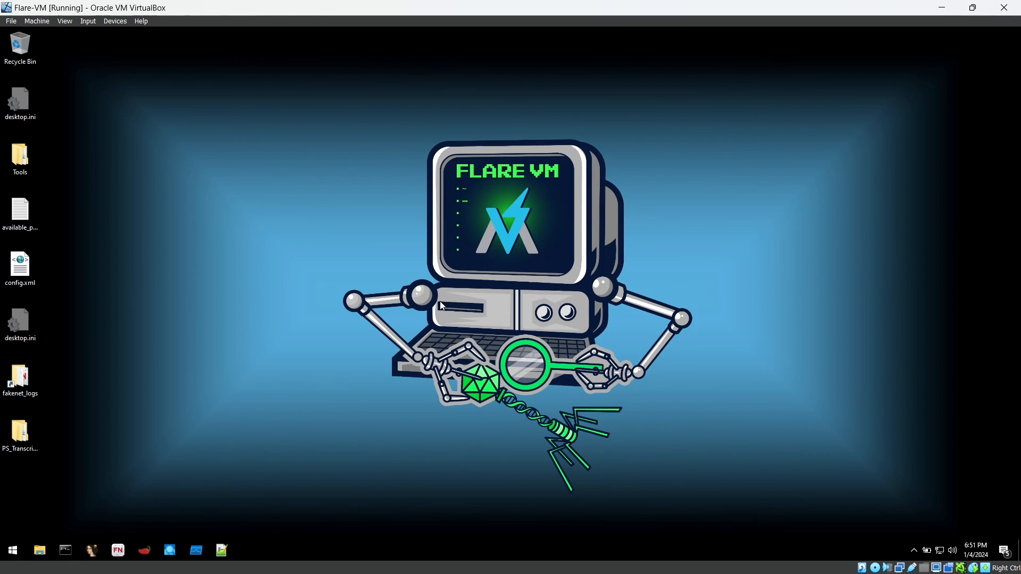
mouse_move(31, 546)
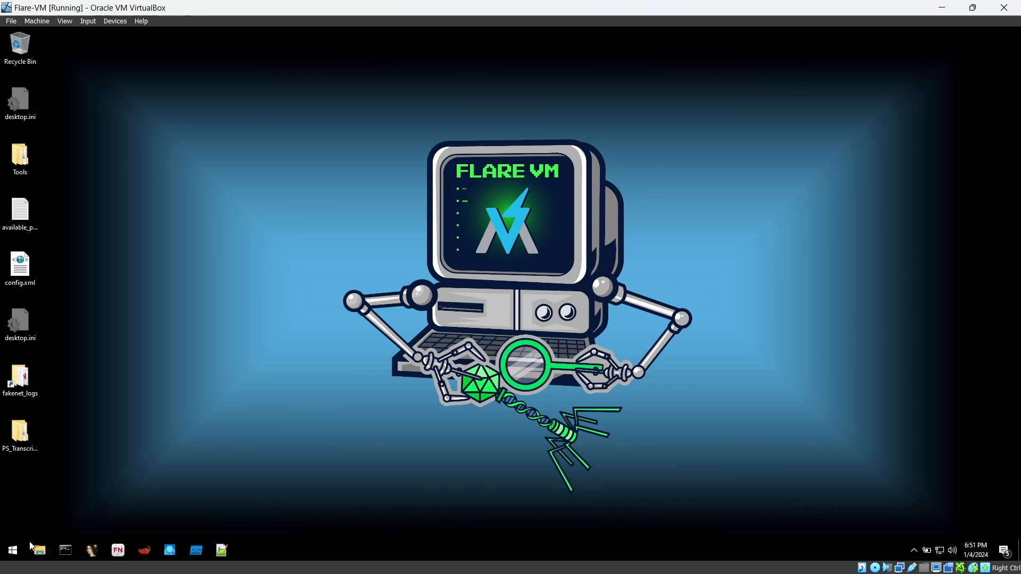
click(19, 156)
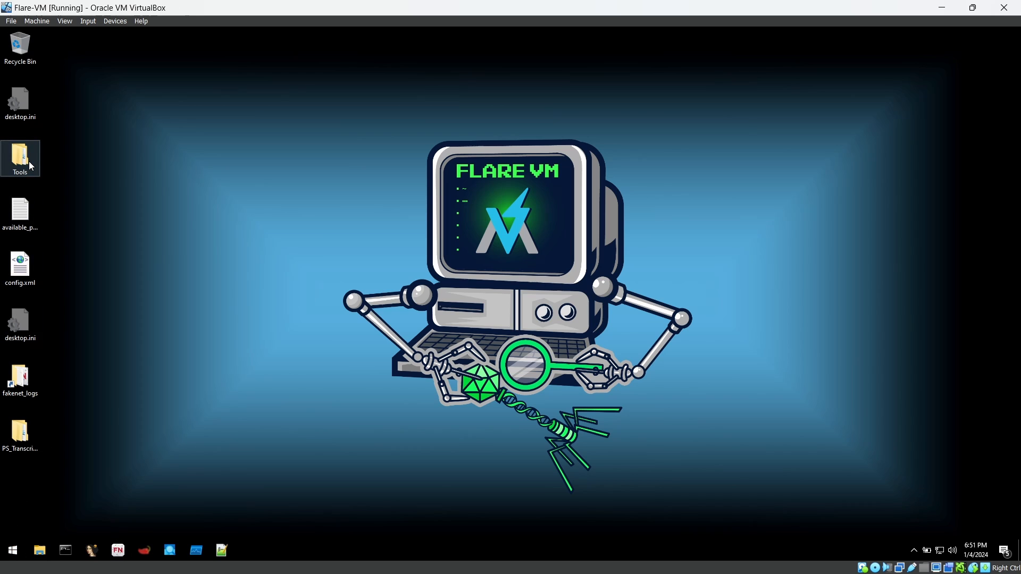
double_click(20, 159)
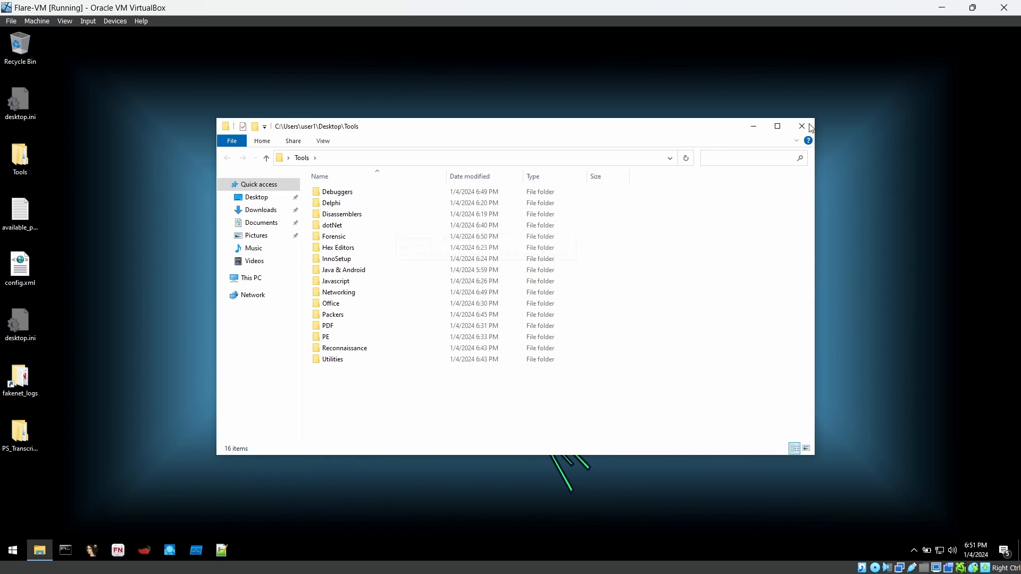
Close the Tools folder and browse the installed tools in the Start menu
click(802, 127)
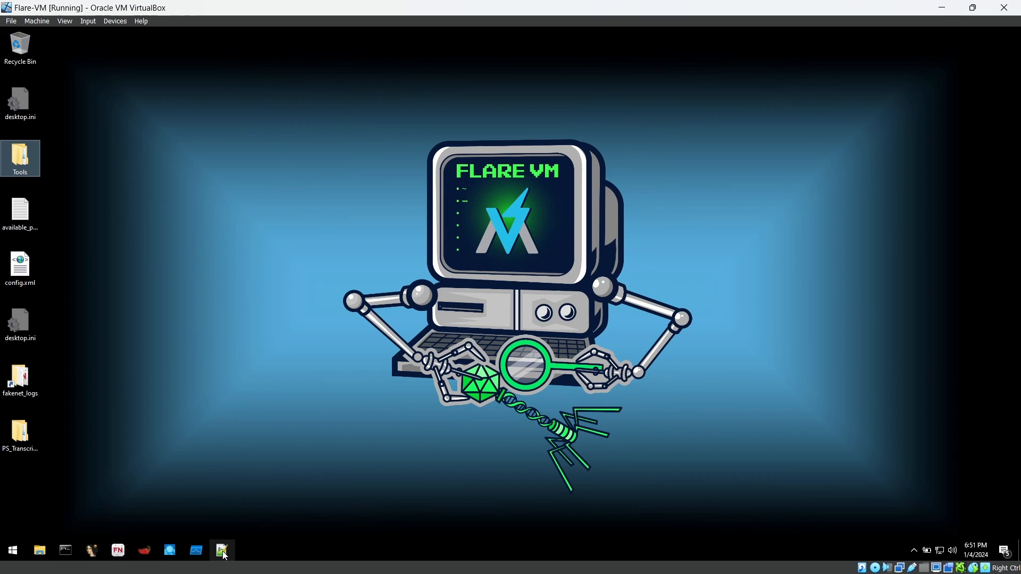
click(11, 551)
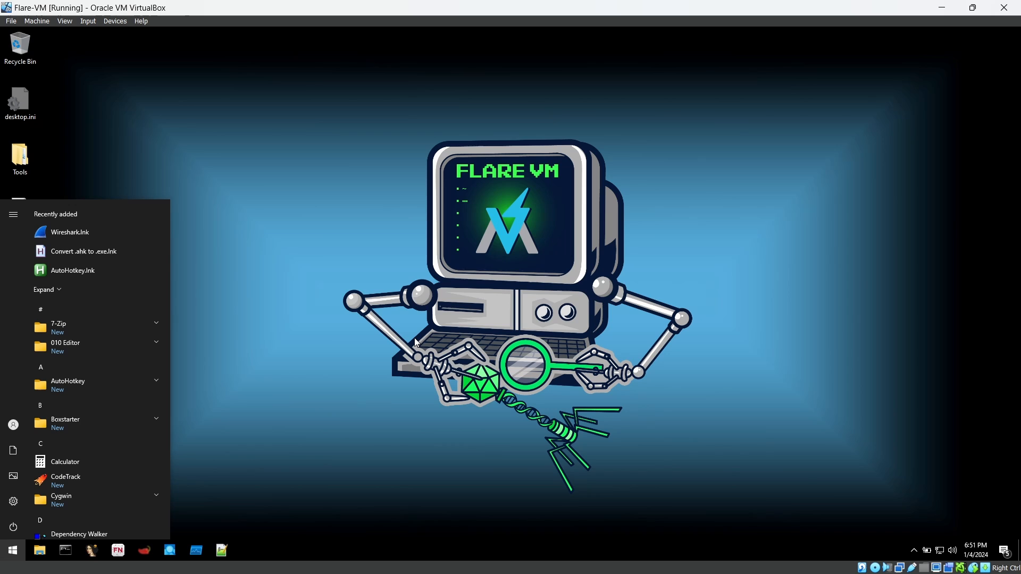
mouse_move(124, 346)
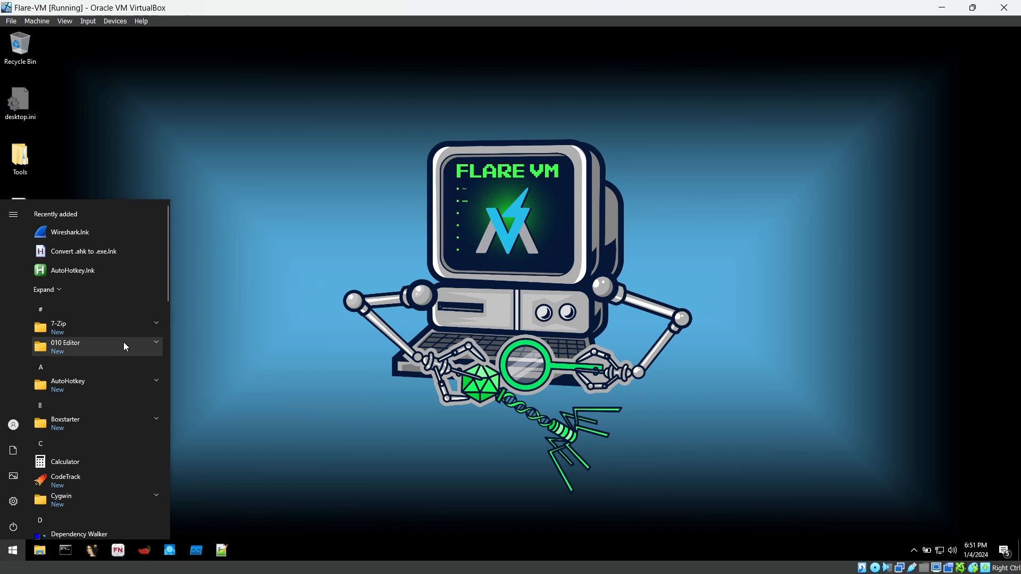
scroll(down, 3)
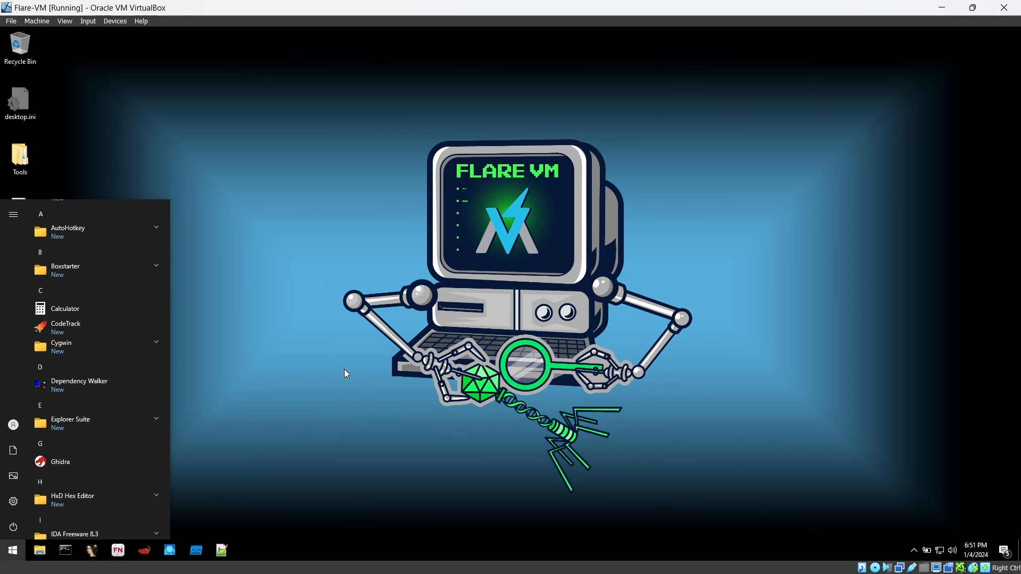